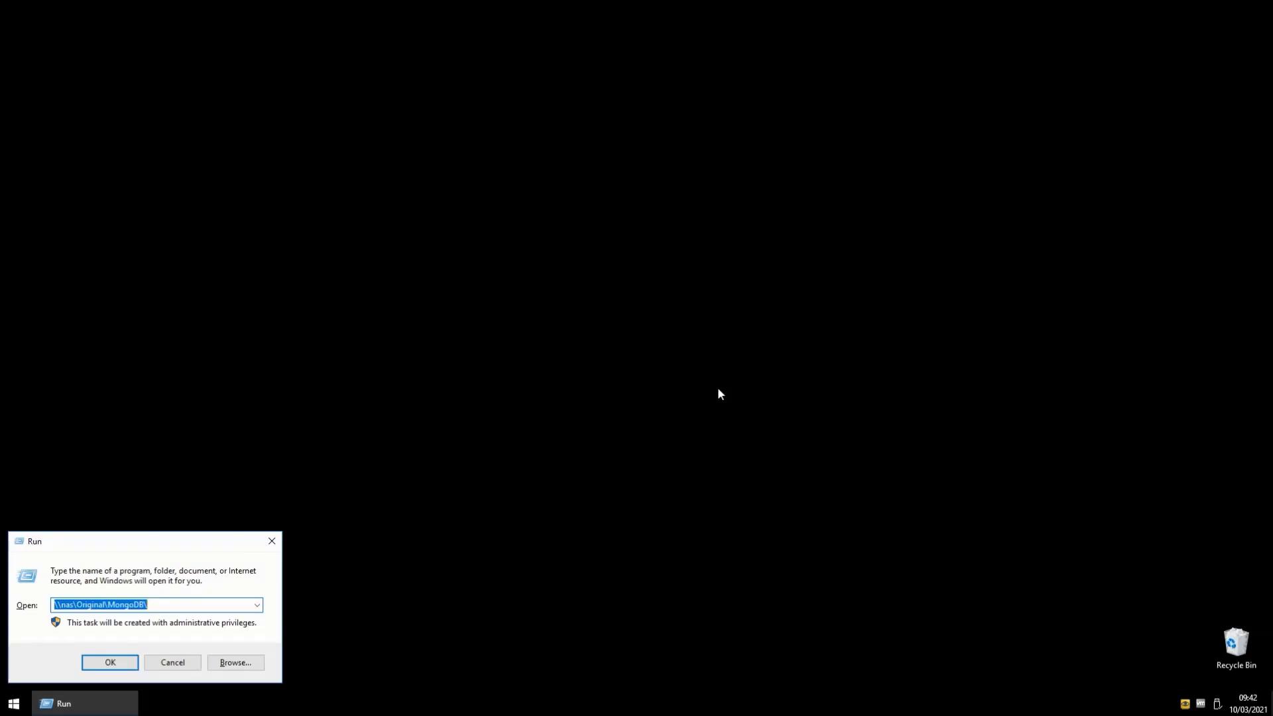
Open an administrator Command Prompt, change to Downloads and list its files
click(109, 662)
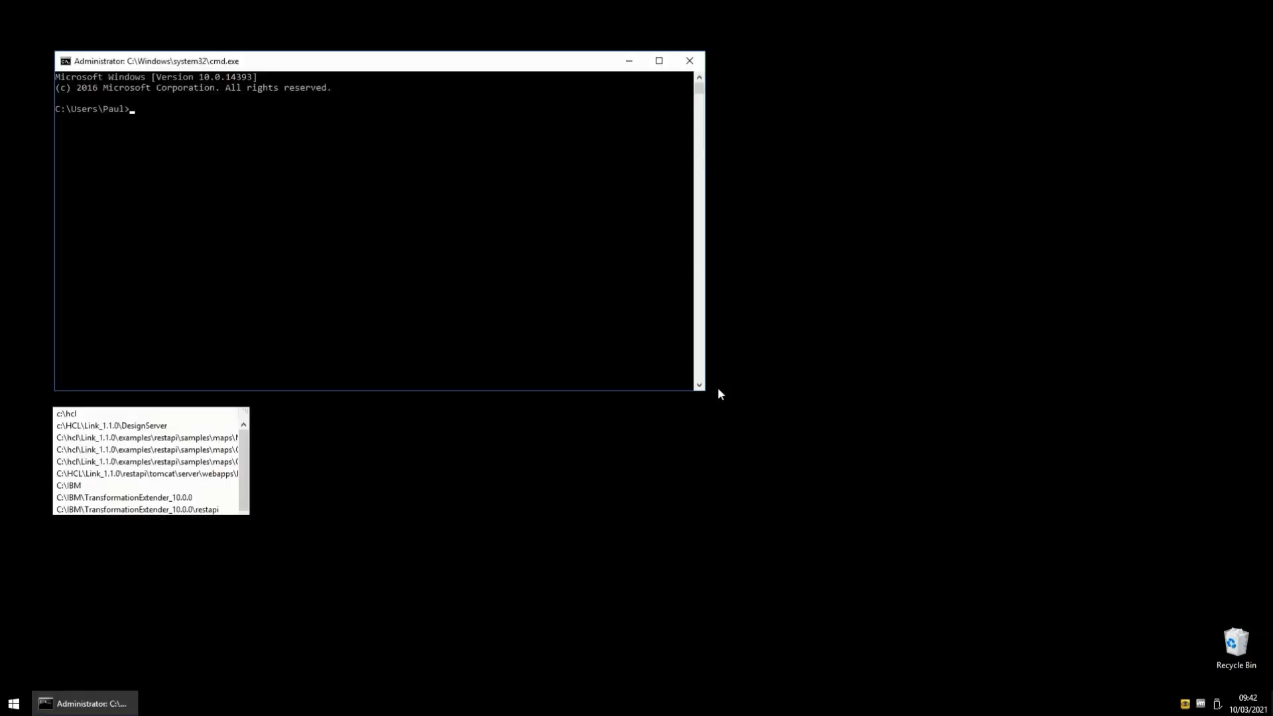
text(cd Downloads)
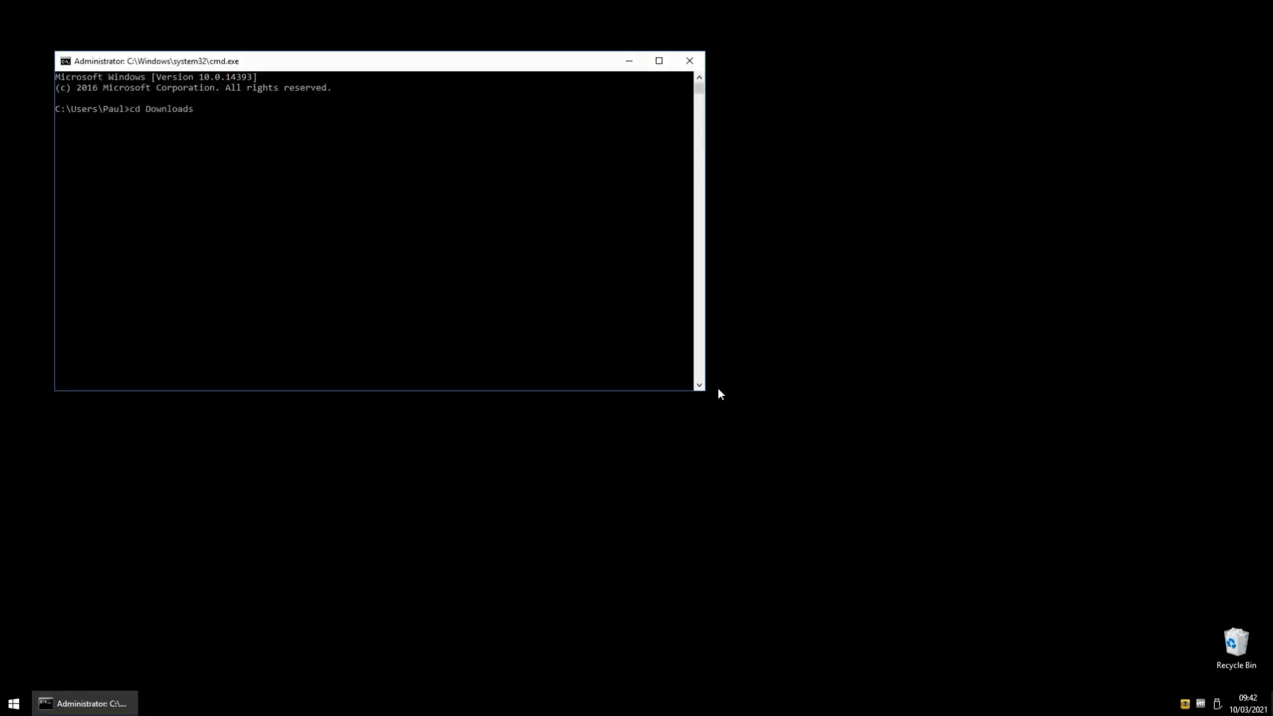
text(dir)
text(mongodb-win32-x86_64-2012plus-4.2.9-signed.msi)
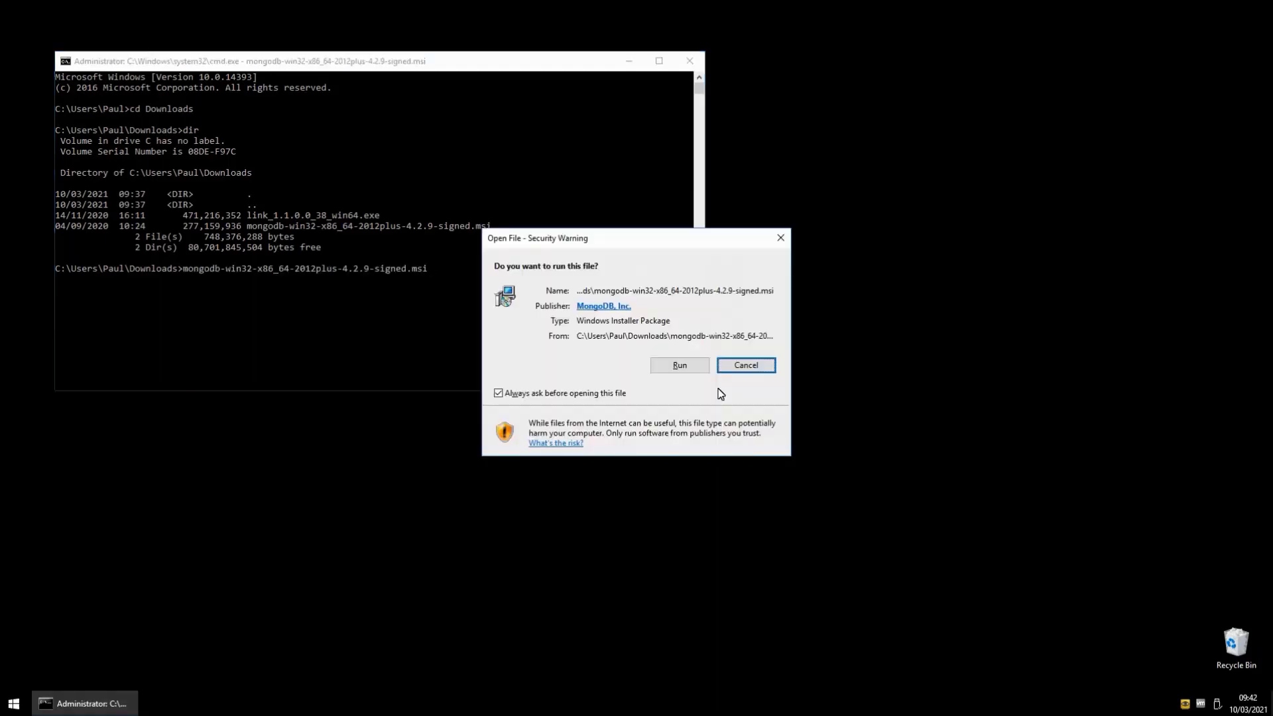
Run the MongoDB 4.2.9 installer, accept the license, and choose a Complete setup
click(680, 365)
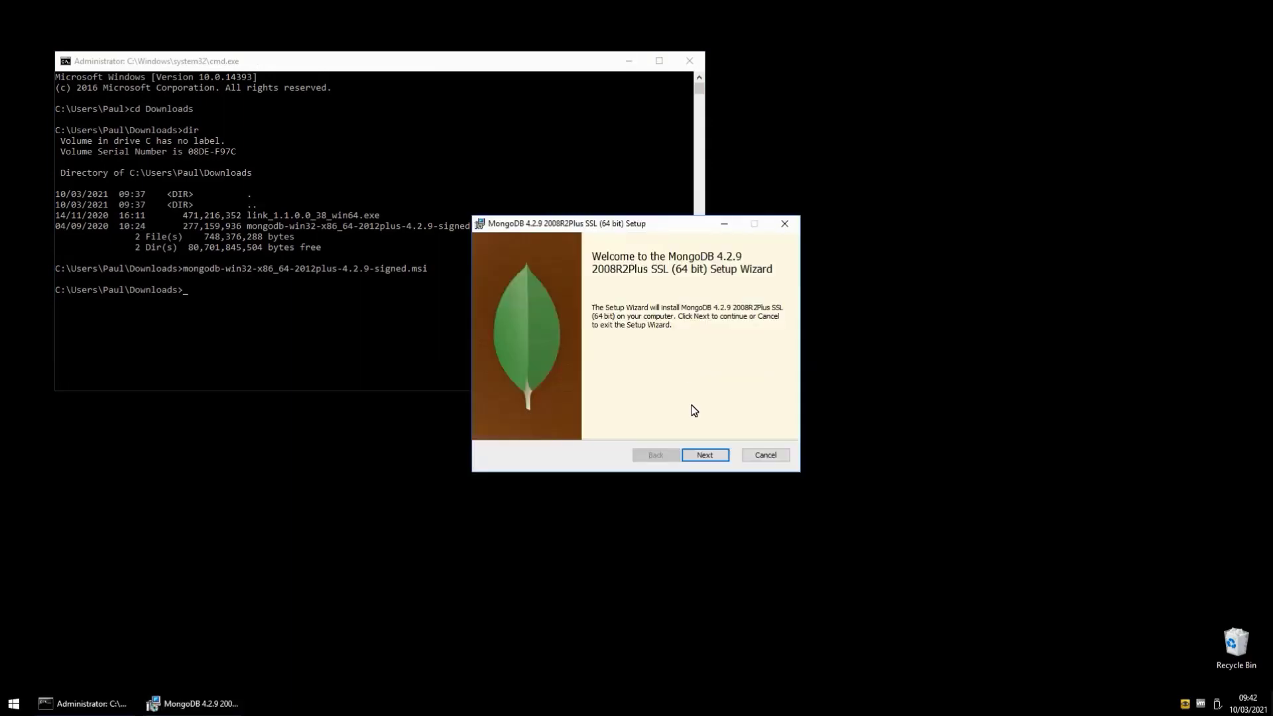
click(703, 455)
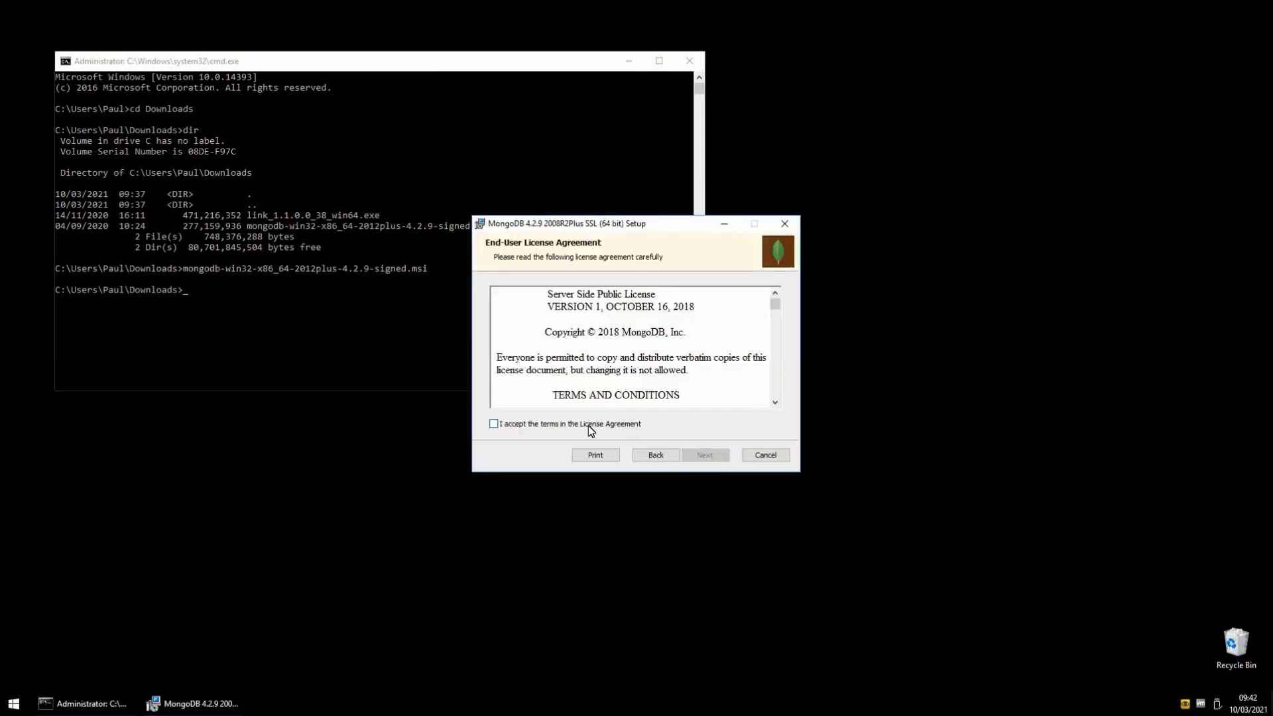
click(492, 423)
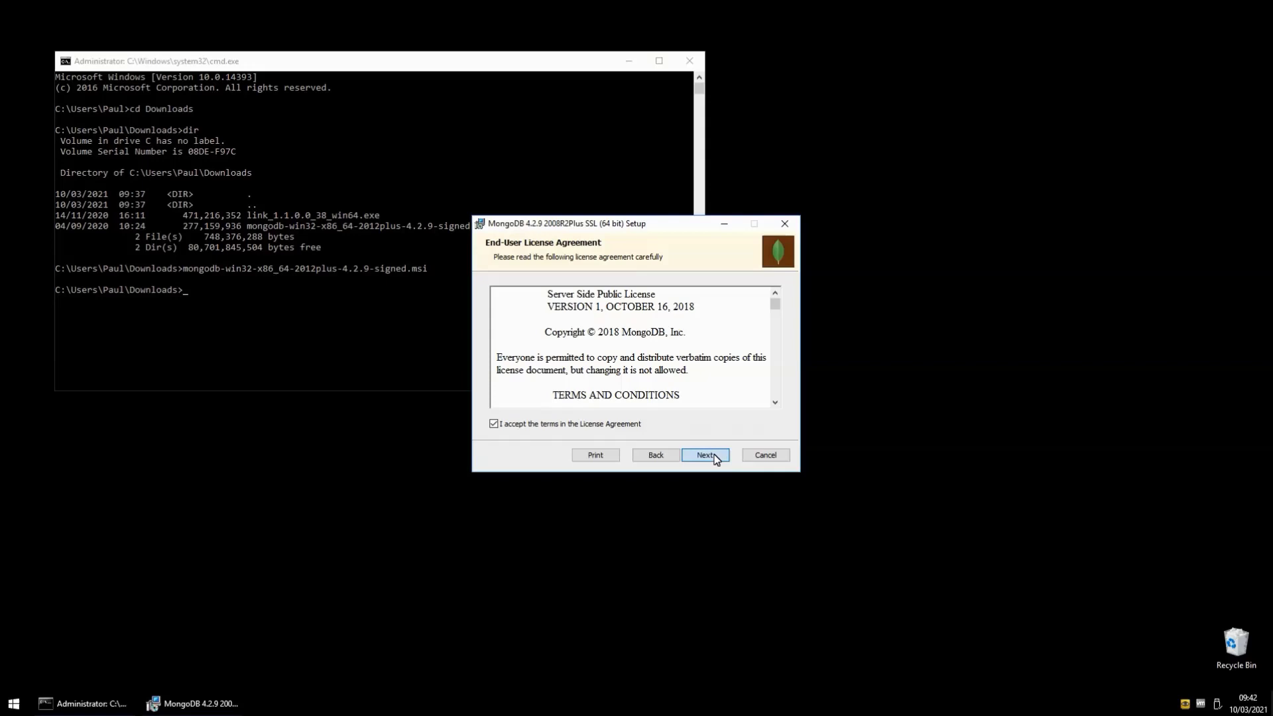
click(704, 455)
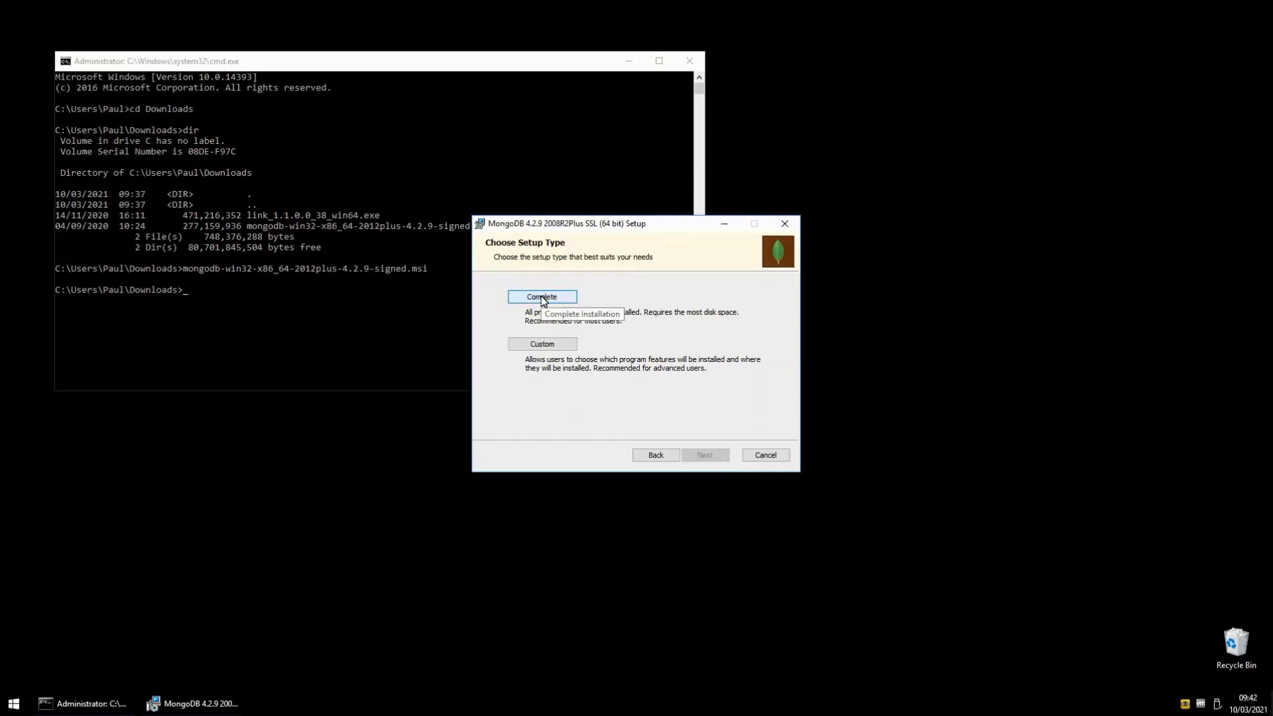
click(542, 296)
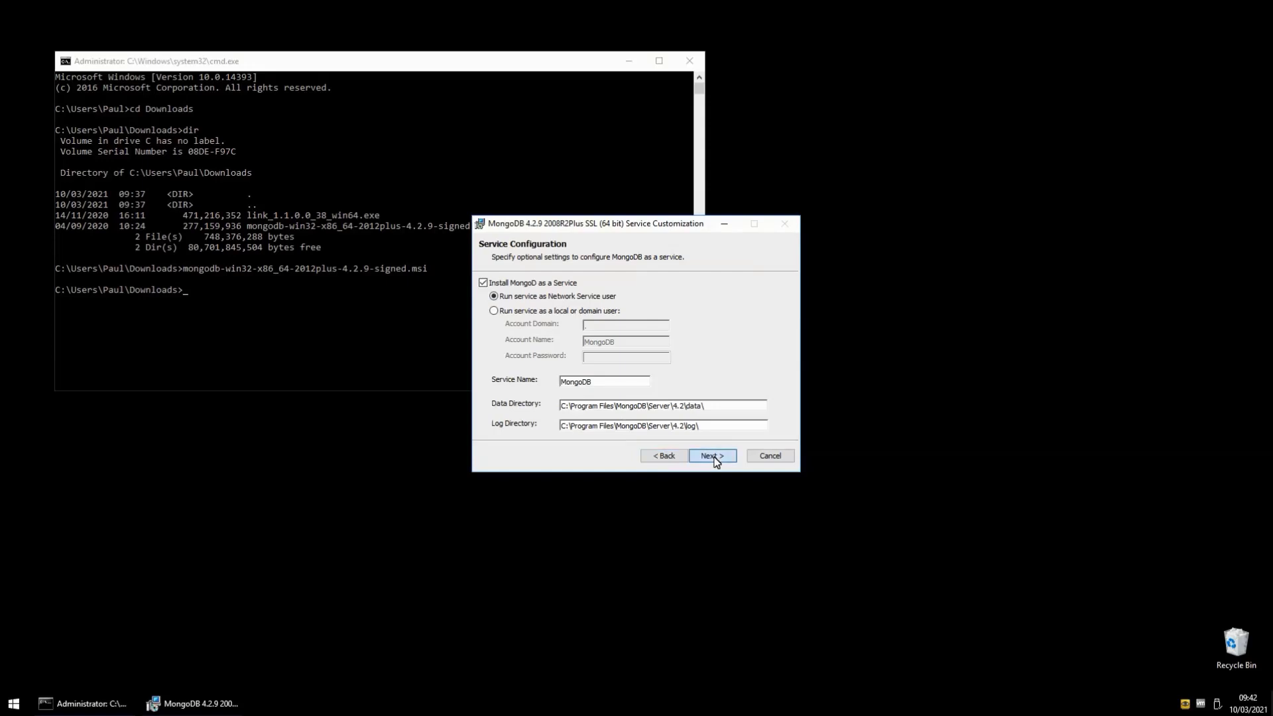
Keep the network-service configuration, skip MongoDB Compass, install, and close the wizard
click(712, 456)
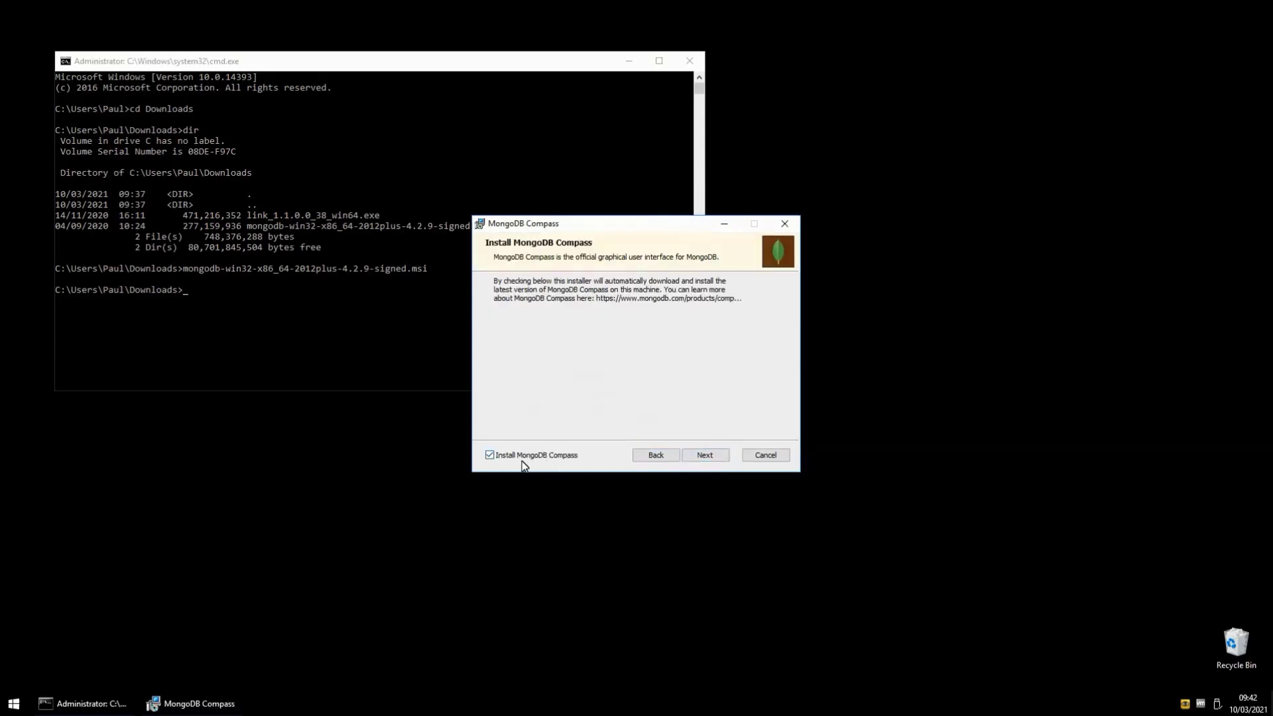
click(490, 455)
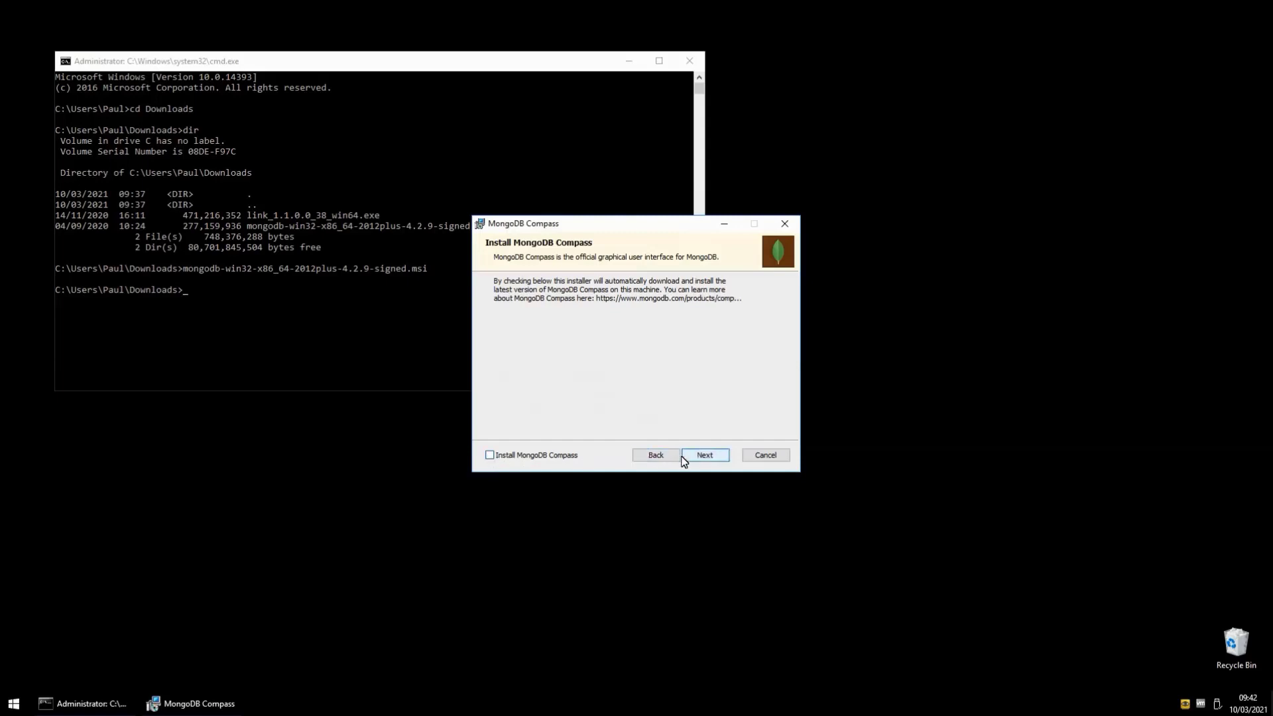
click(703, 455)
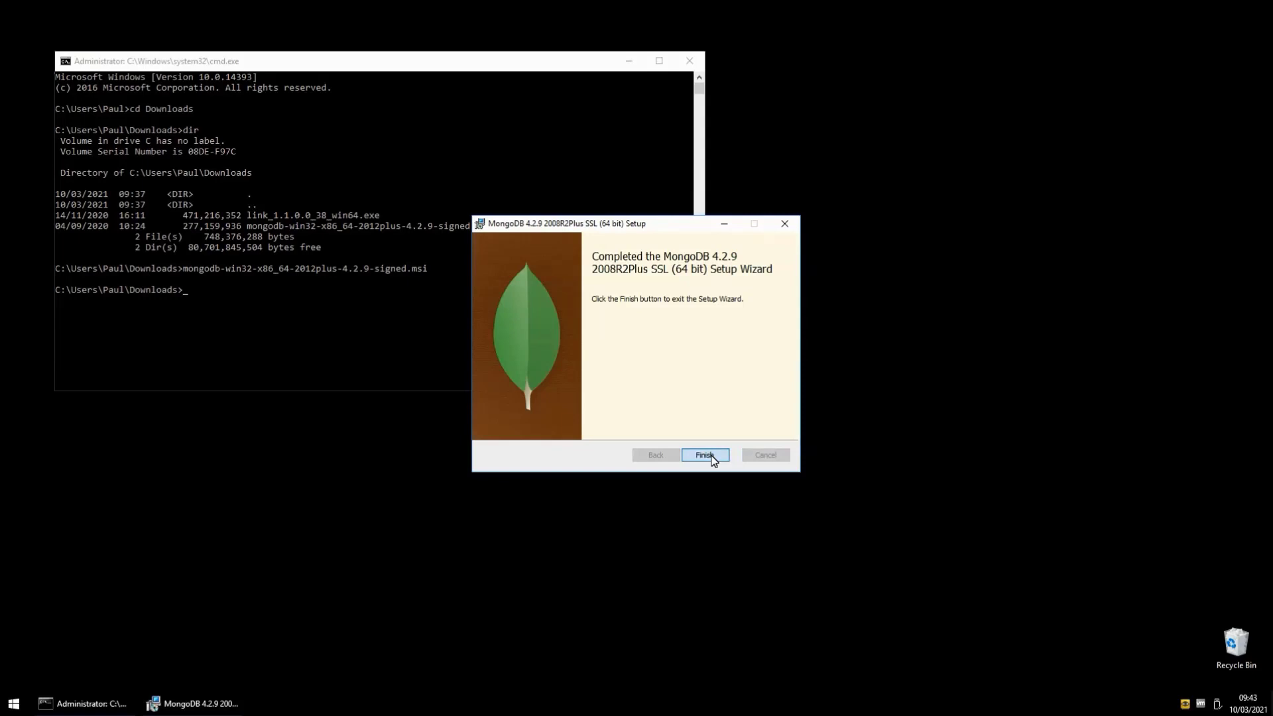
click(703, 455)
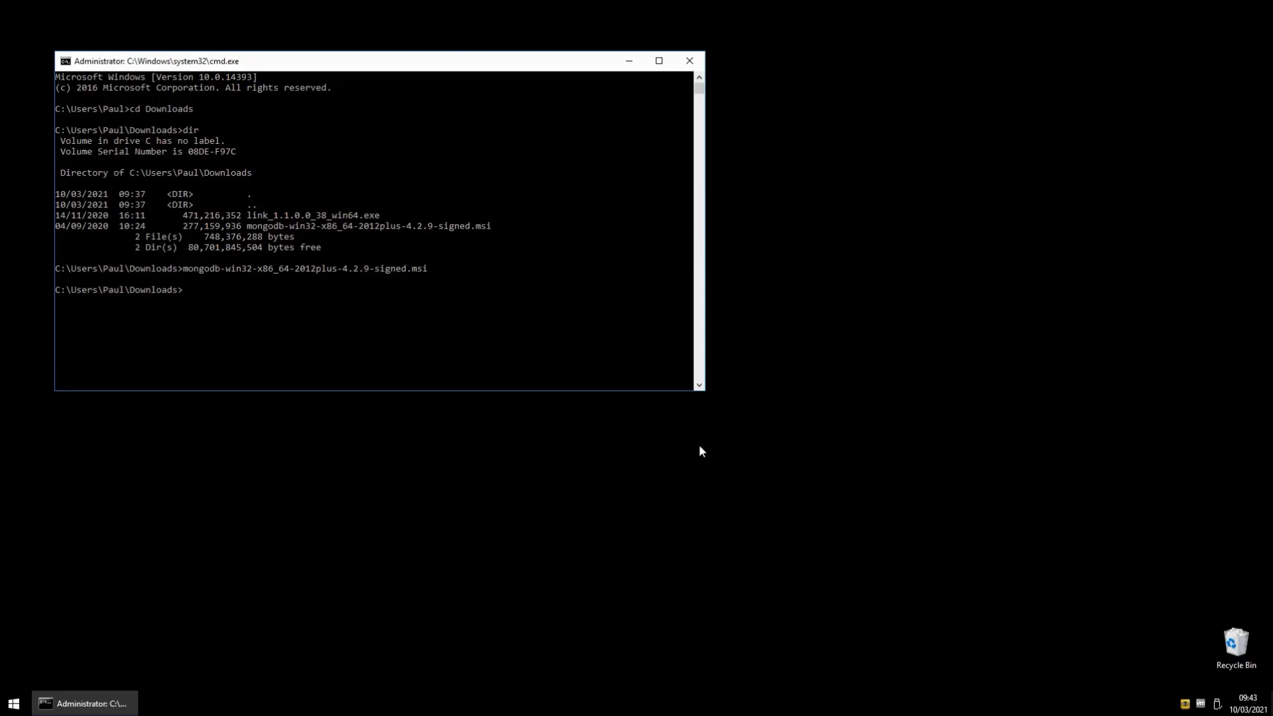
Check in services.msc that MongoDB Server is Running with Automatic startup
text(service)
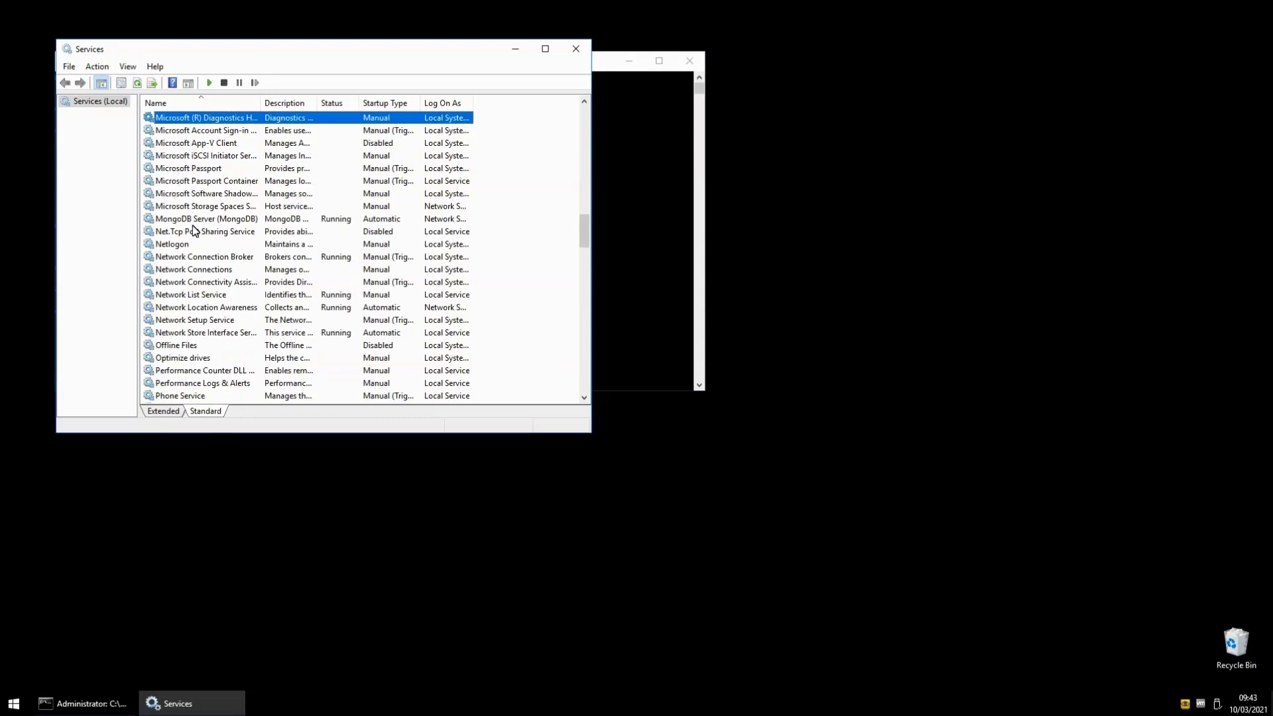
click(206, 218)
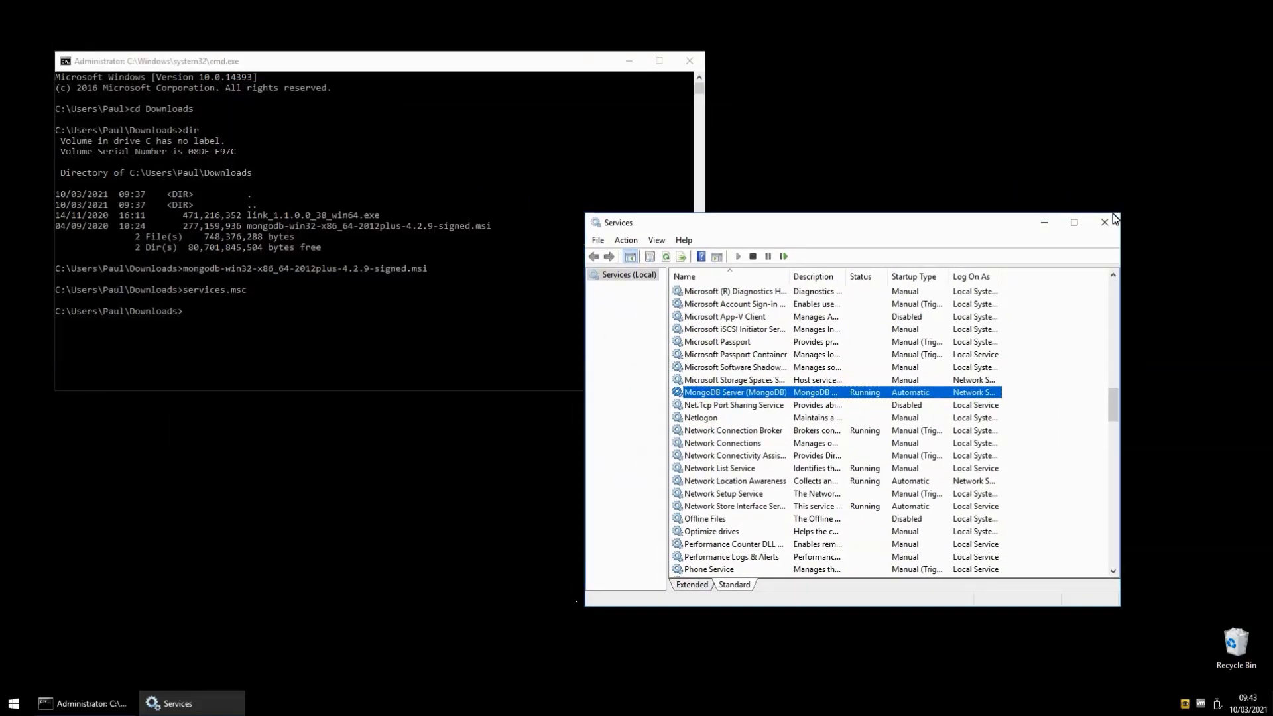
click(1104, 221)
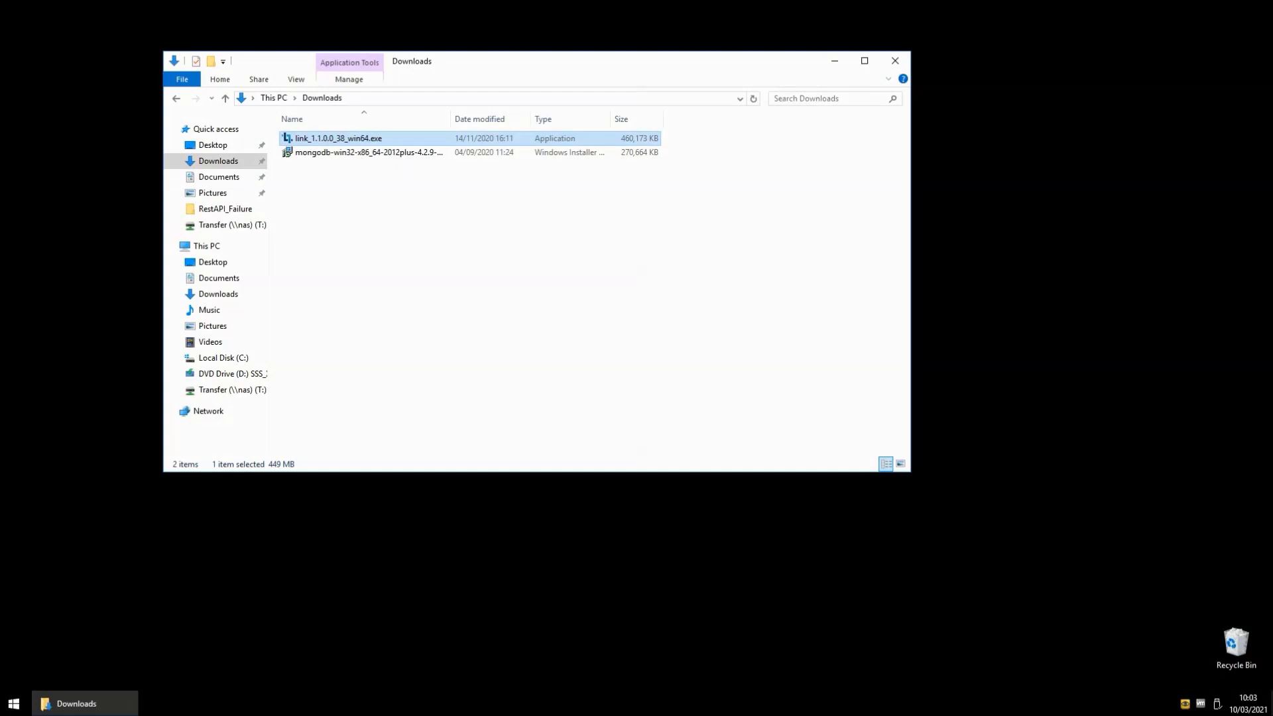
Launch link_1.1.0.0_38_win64.exe, allow it to run, and keep English (United States)
double_click(334, 138)
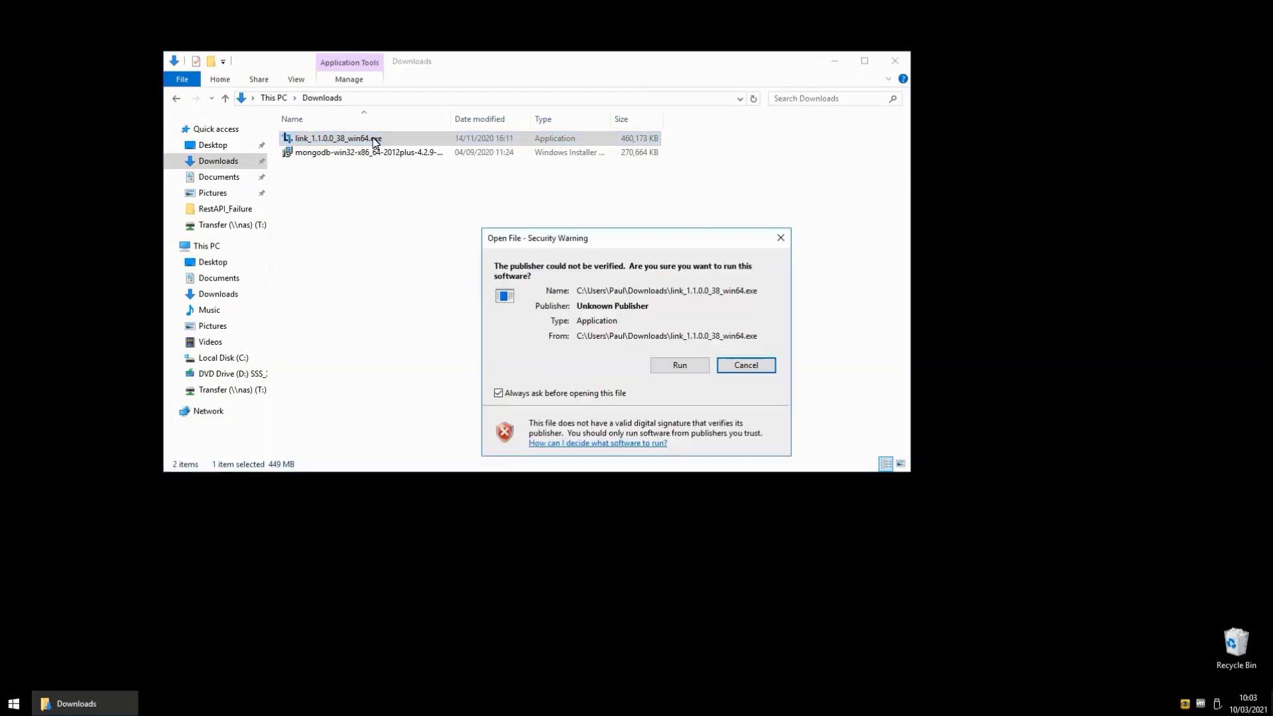
click(745, 365)
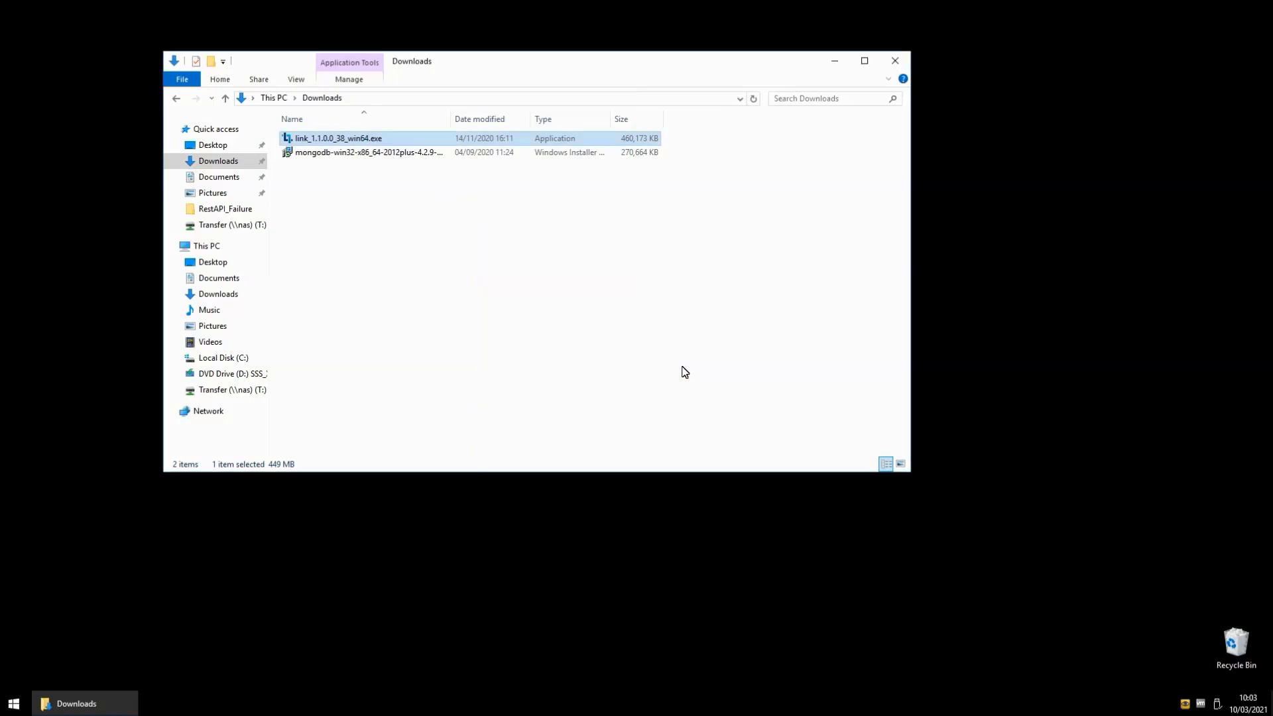
double_click(333, 138)
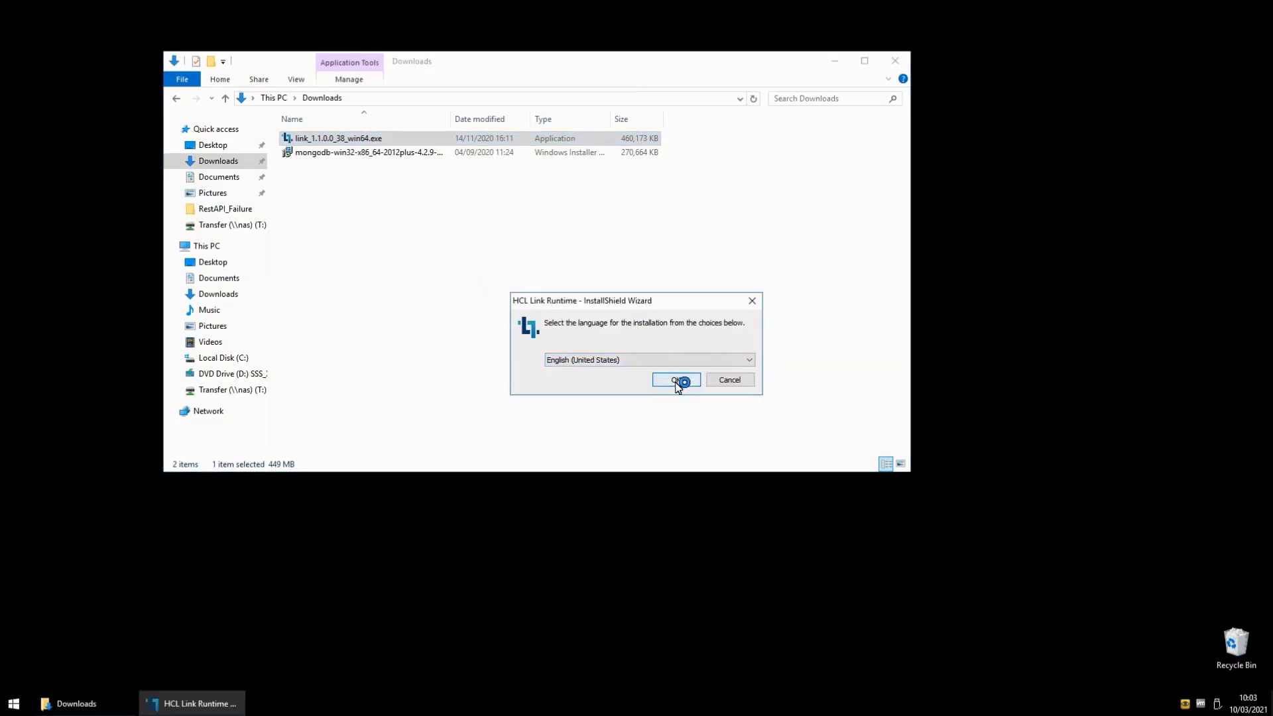
click(676, 380)
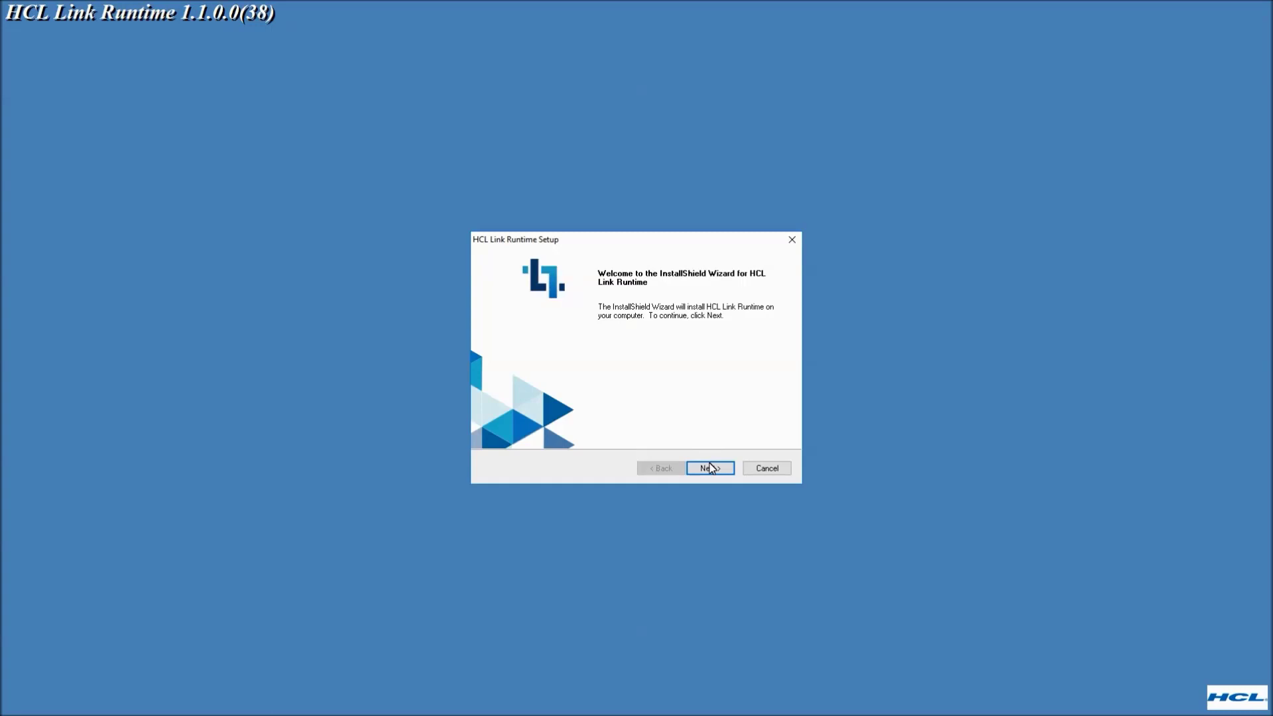
Accept the HCL license and enter user name 'User' and company 'HCL'
click(708, 468)
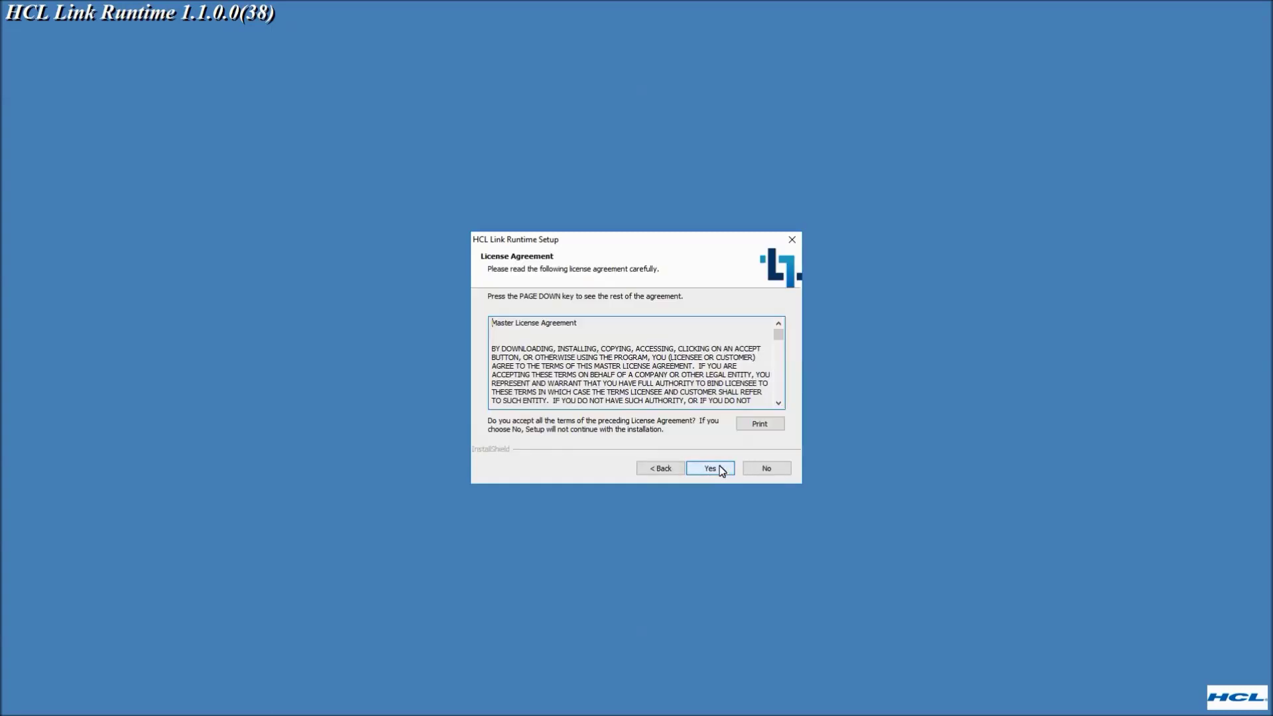
click(709, 469)
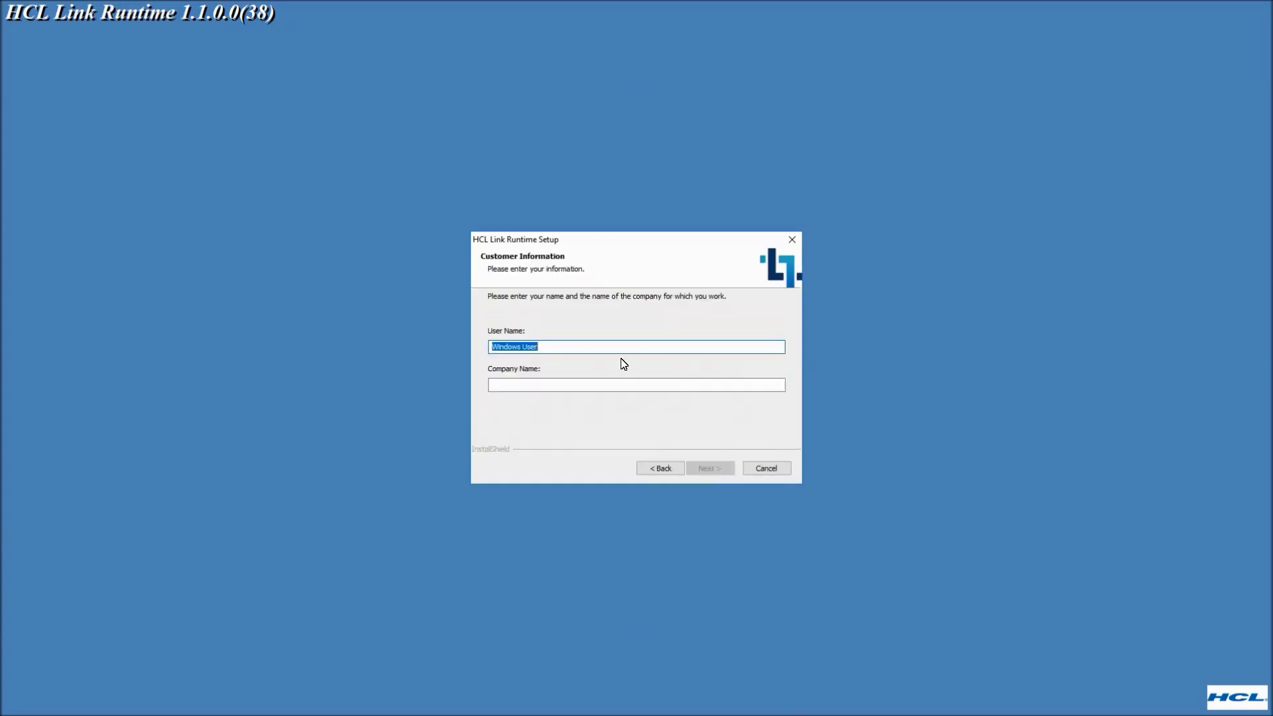
text(User)
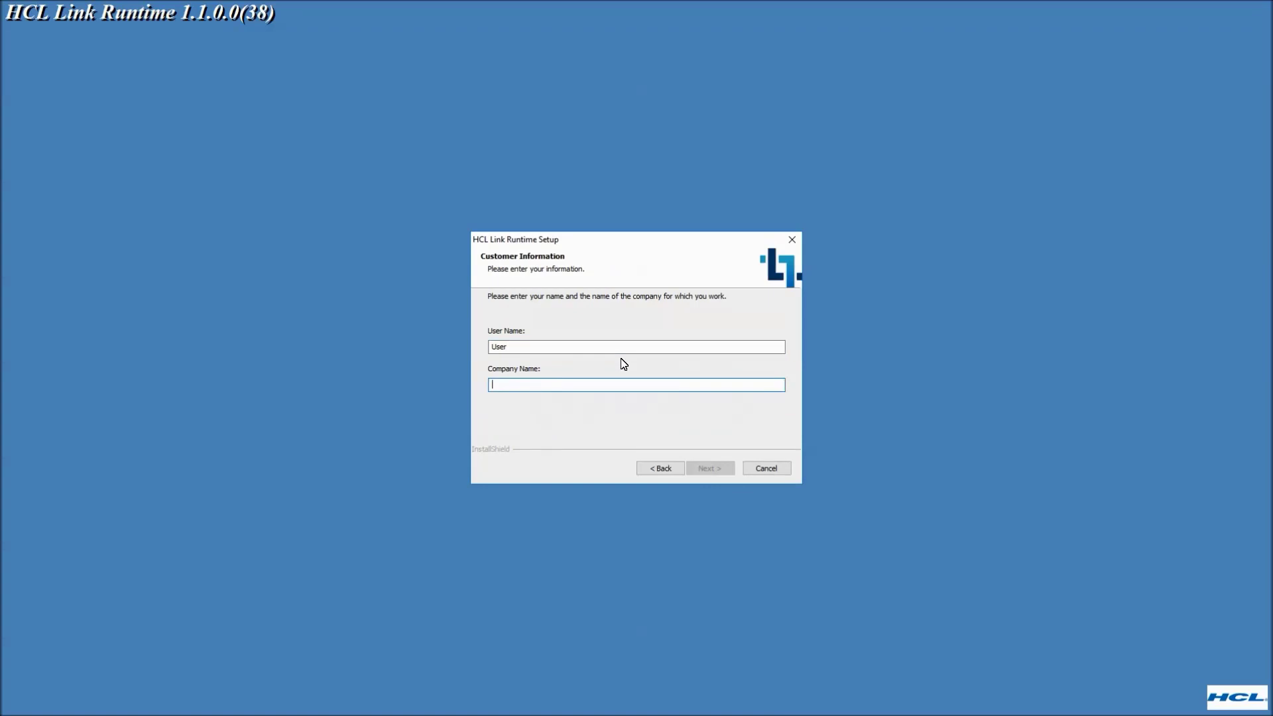
text(HCL)
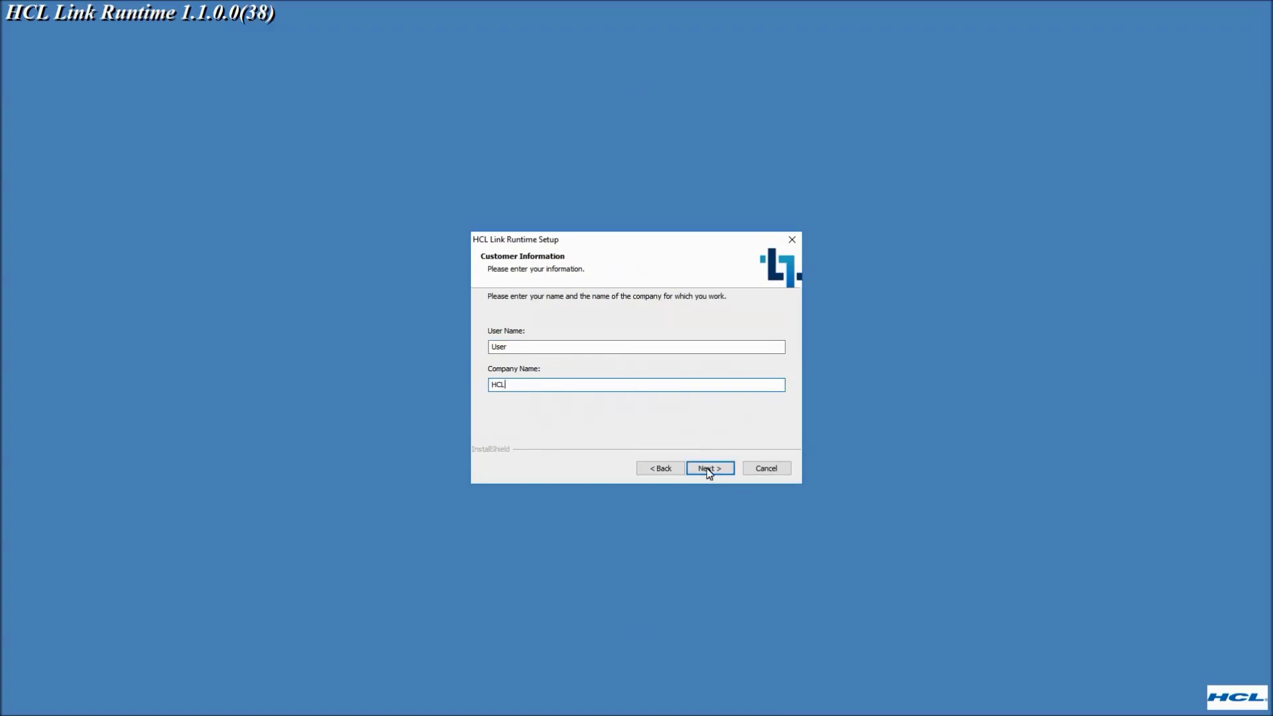
click(709, 469)
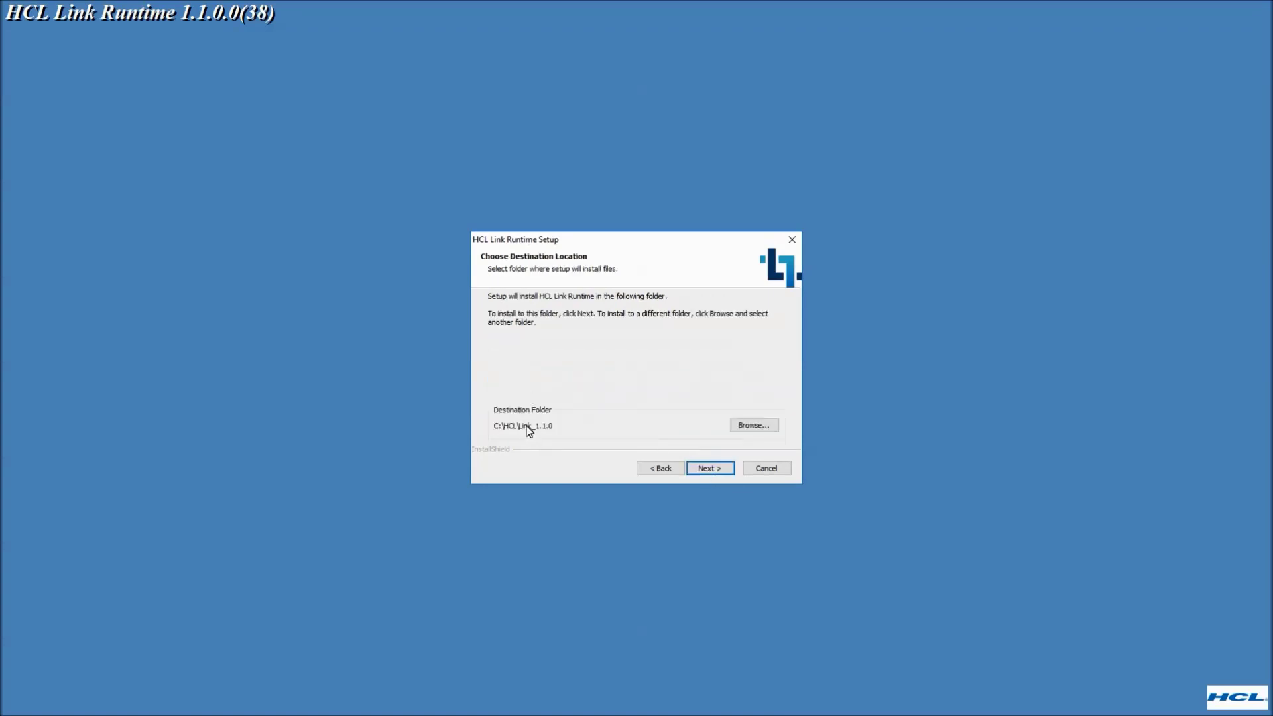
Keep default folders, choose a Custom setup with the REST API feature, and copy files
click(708, 467)
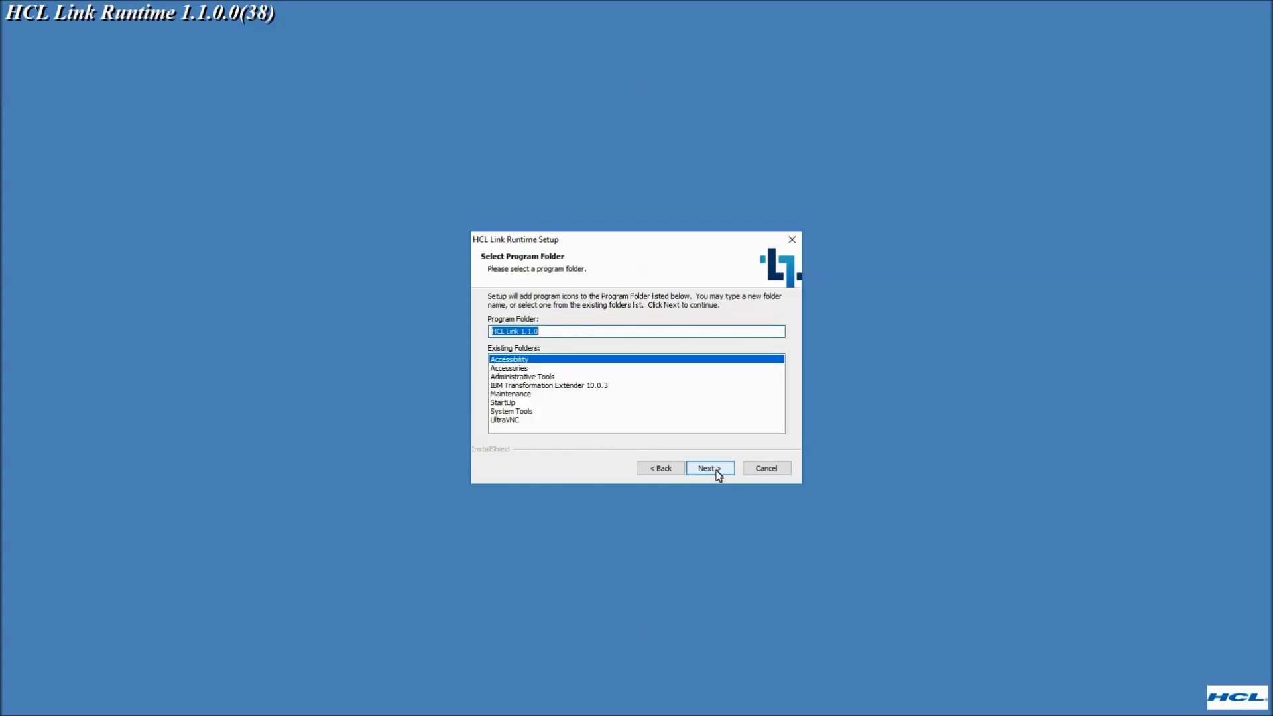
click(708, 468)
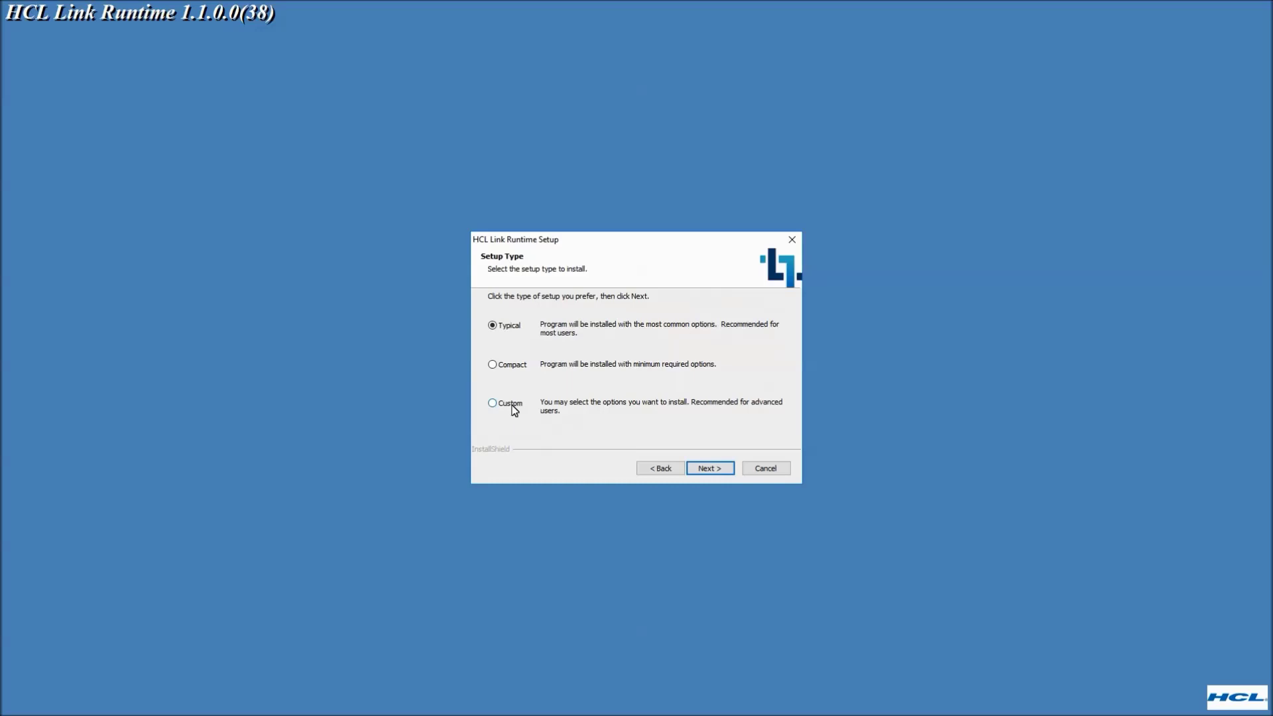
click(492, 403)
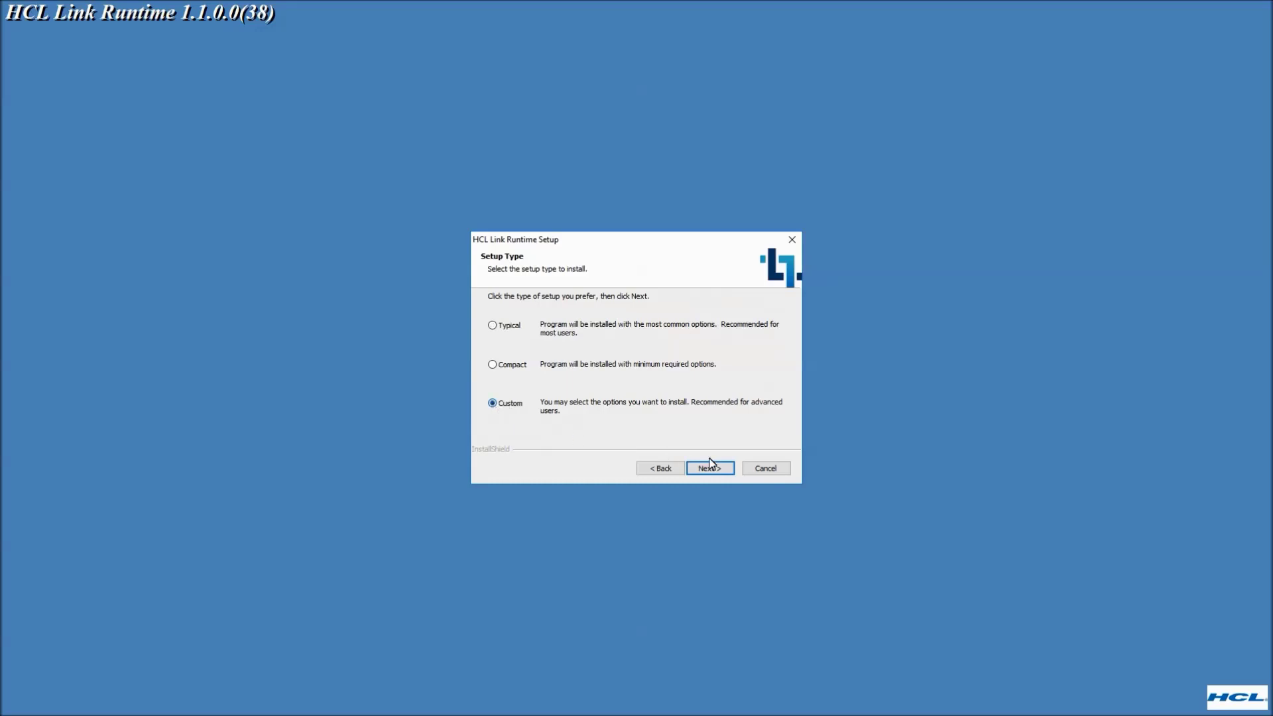
click(708, 468)
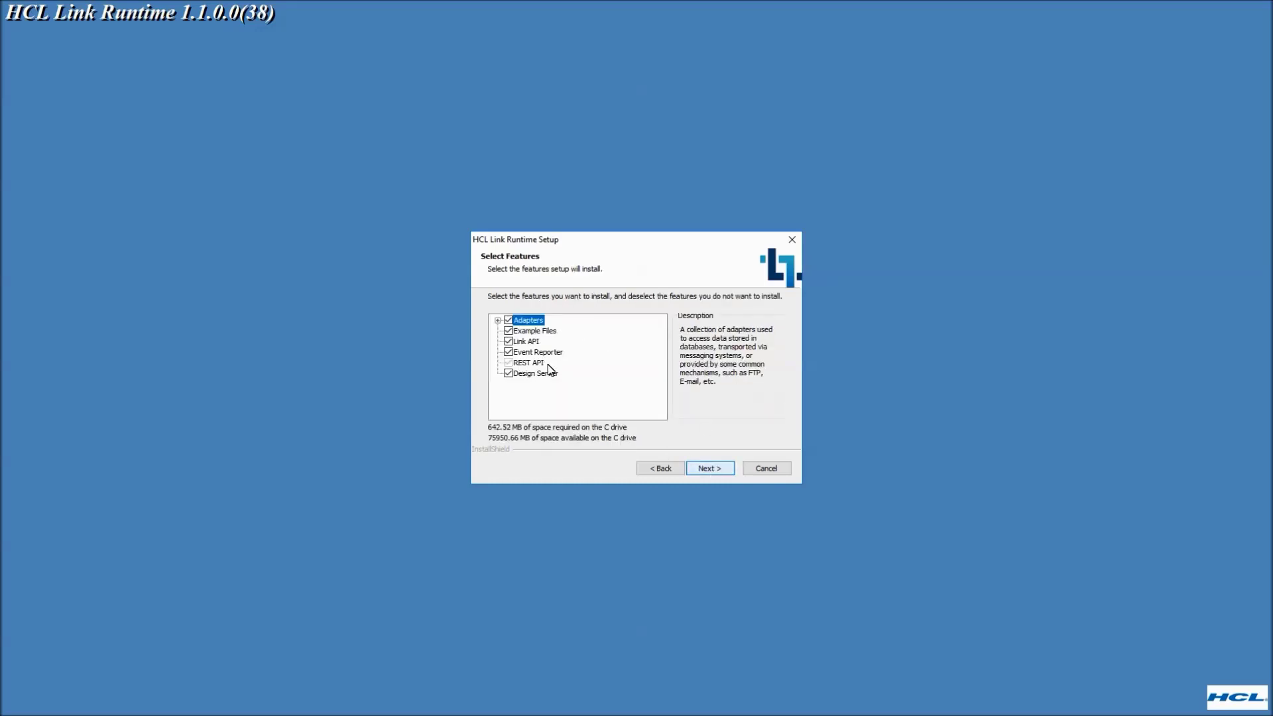
click(709, 468)
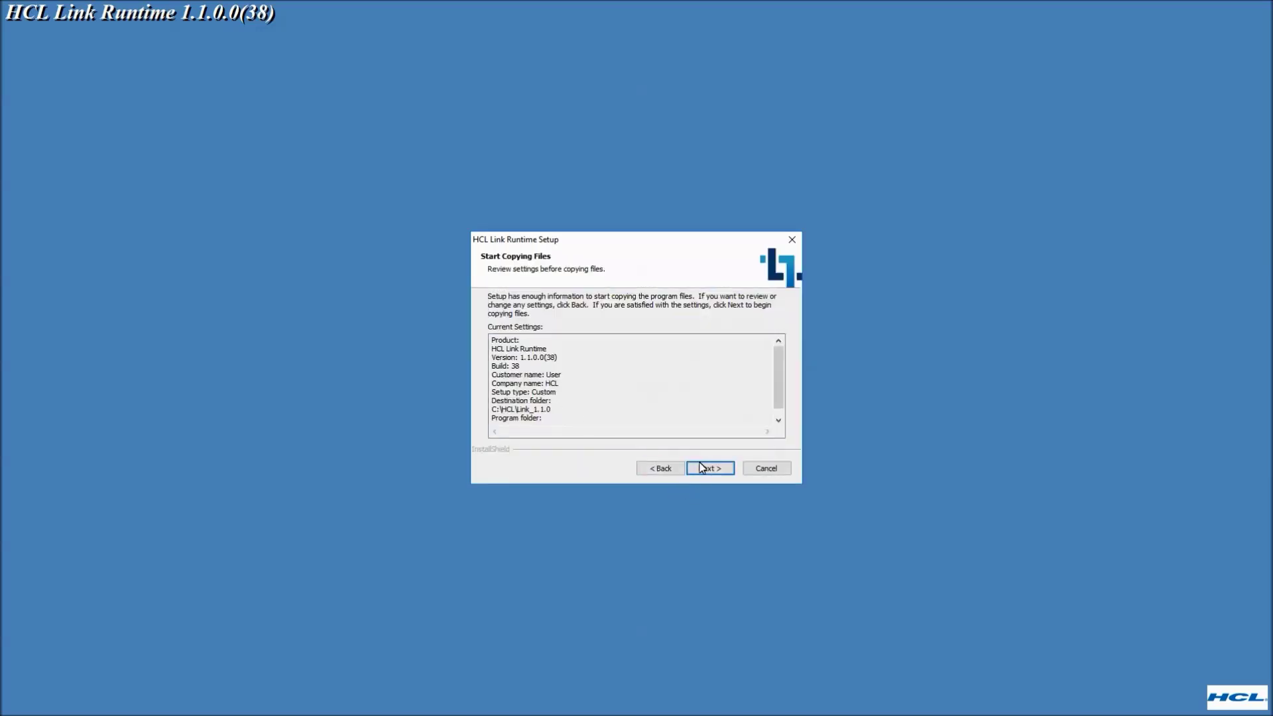
click(708, 467)
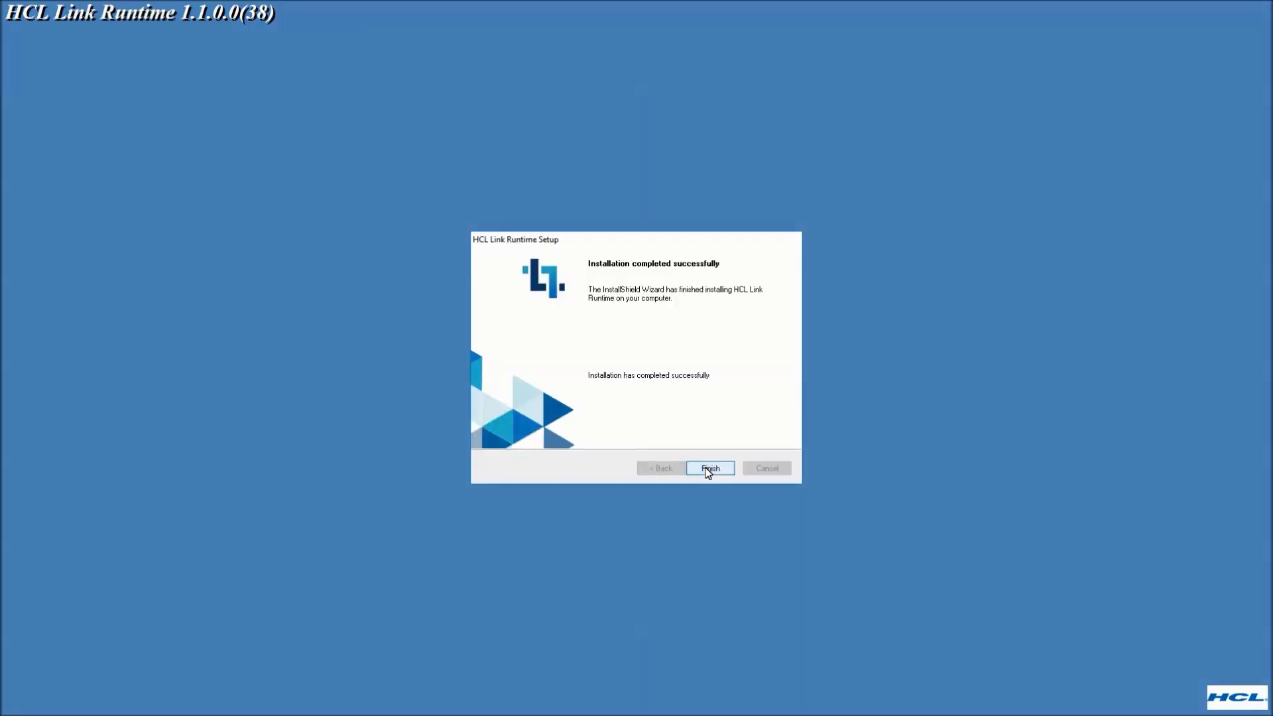
Finish the runtime install, register the host with the license server, and confirm success
click(709, 467)
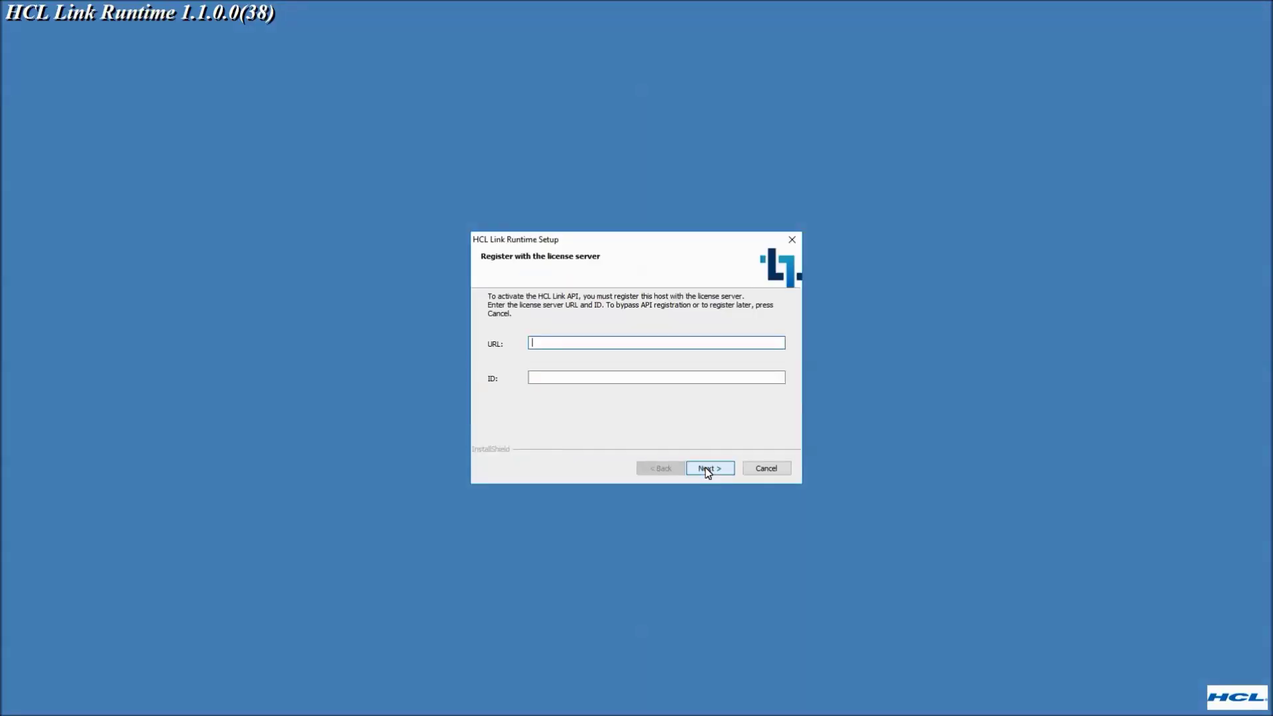
mouse_move(544, 278)
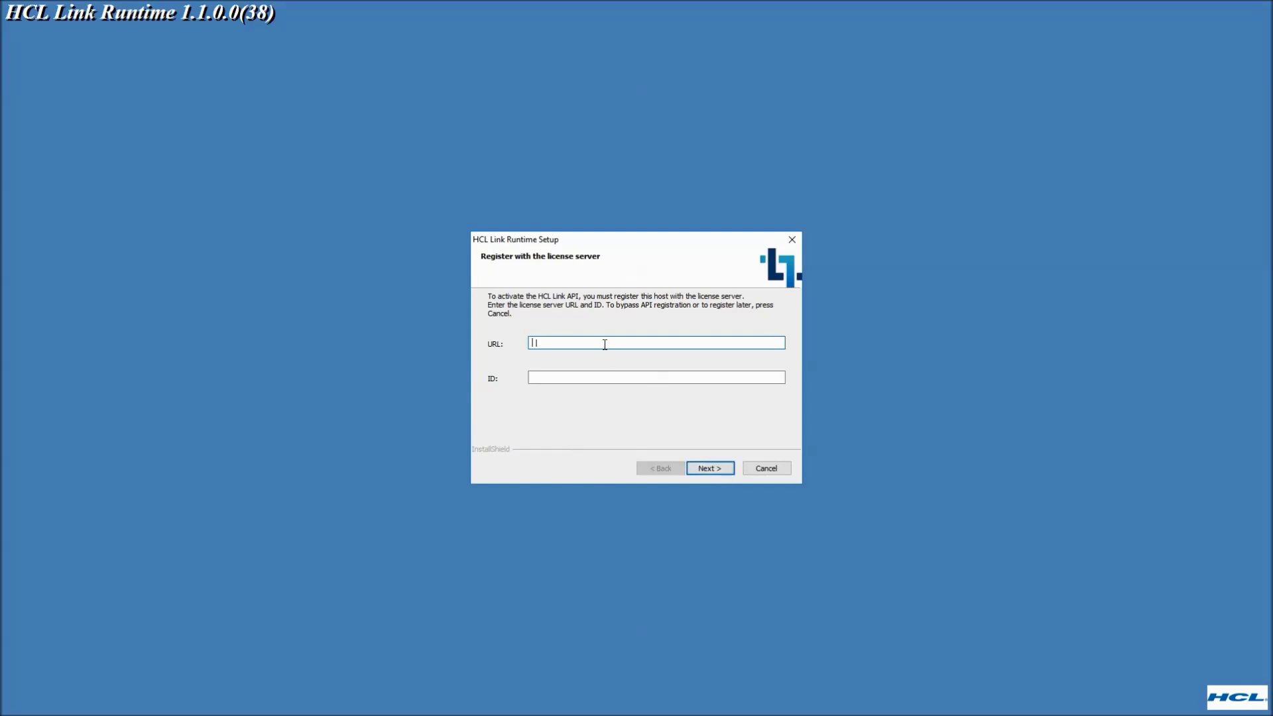
mouse_move(735, 462)
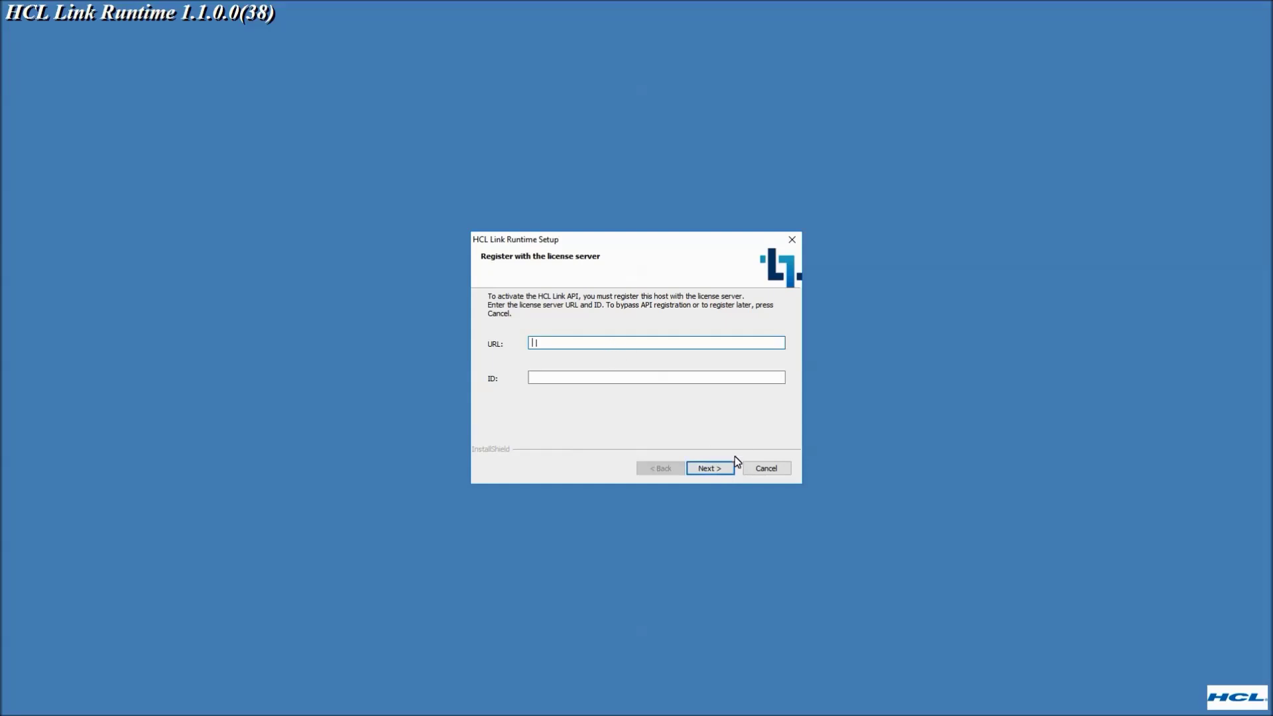
click(707, 469)
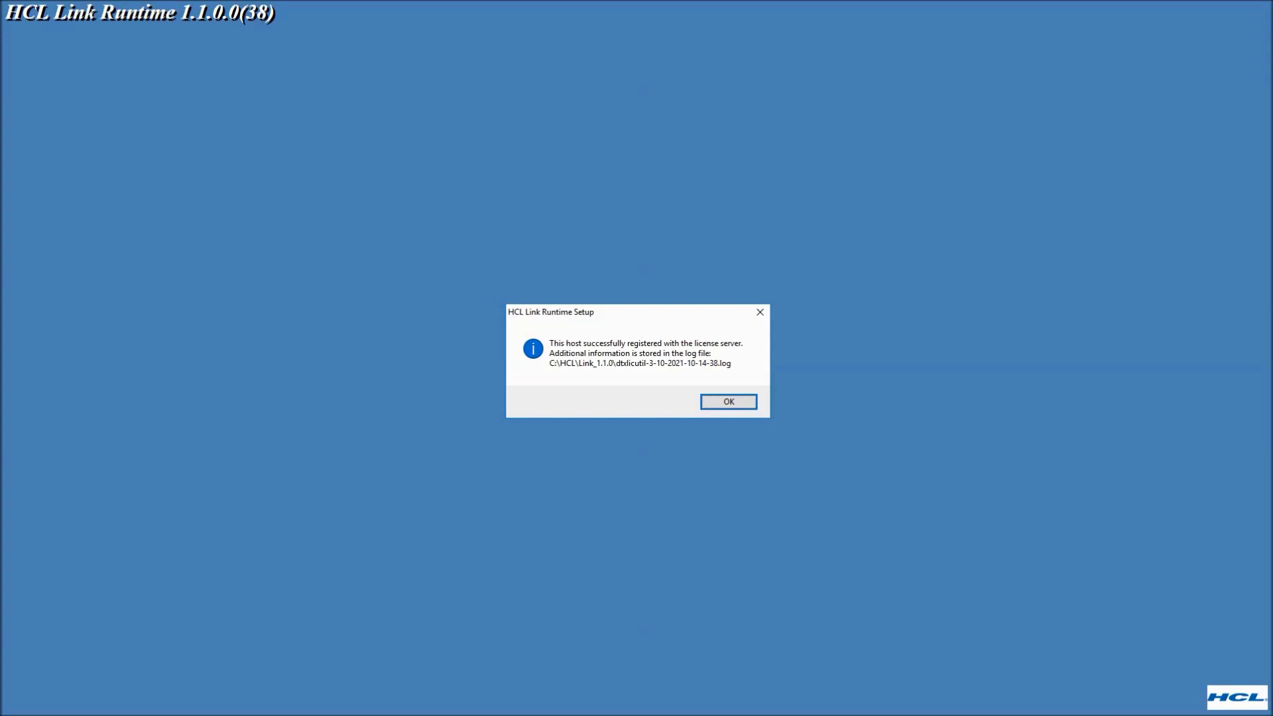
mouse_move(1028, 314)
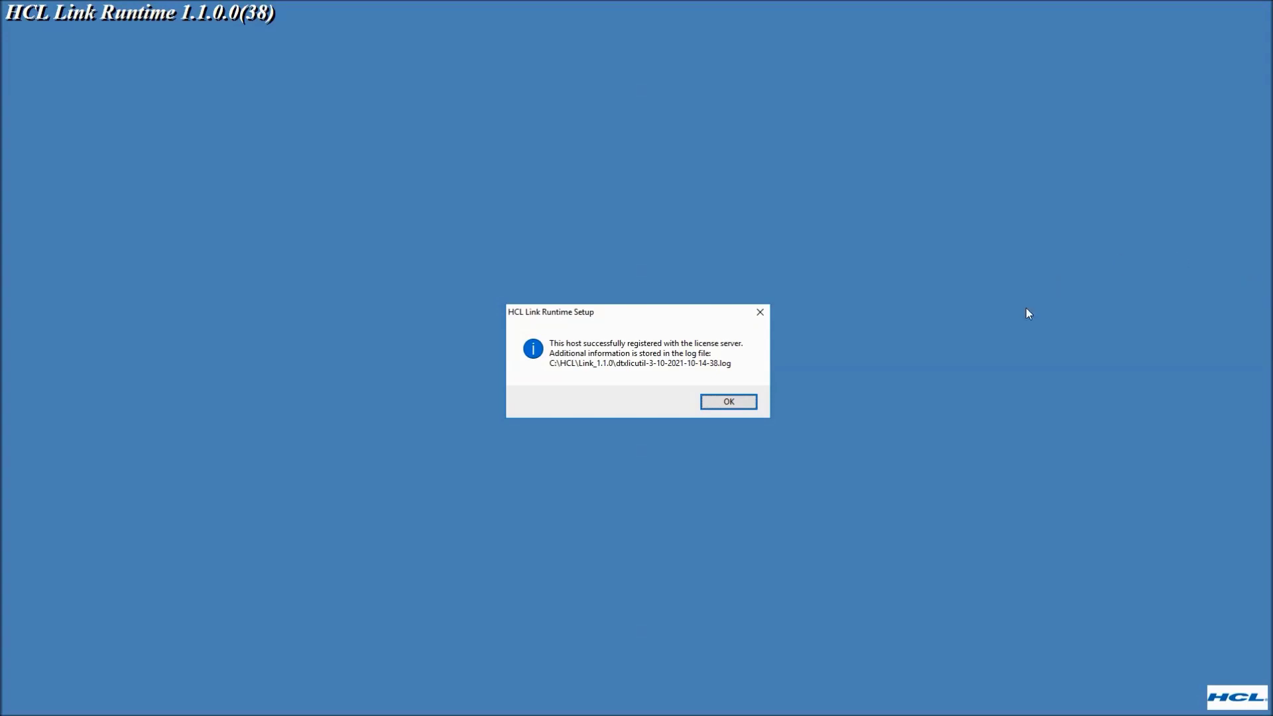
mouse_move(625, 364)
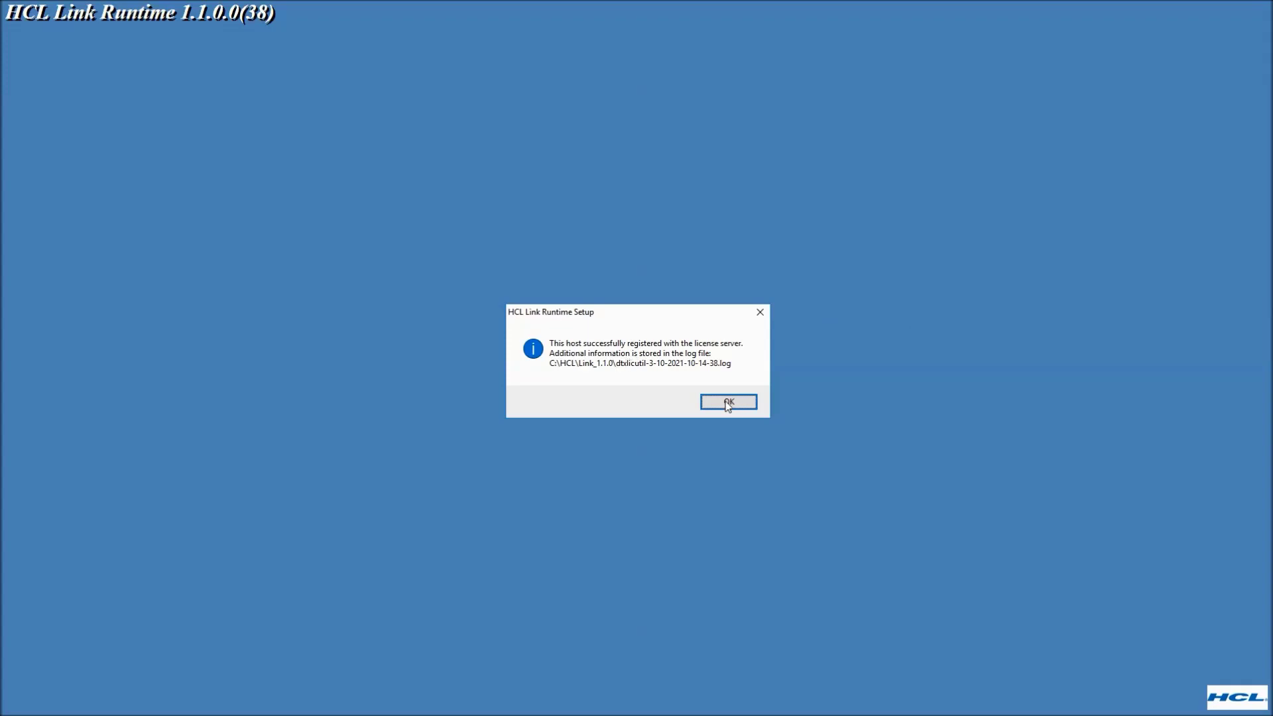
click(728, 402)
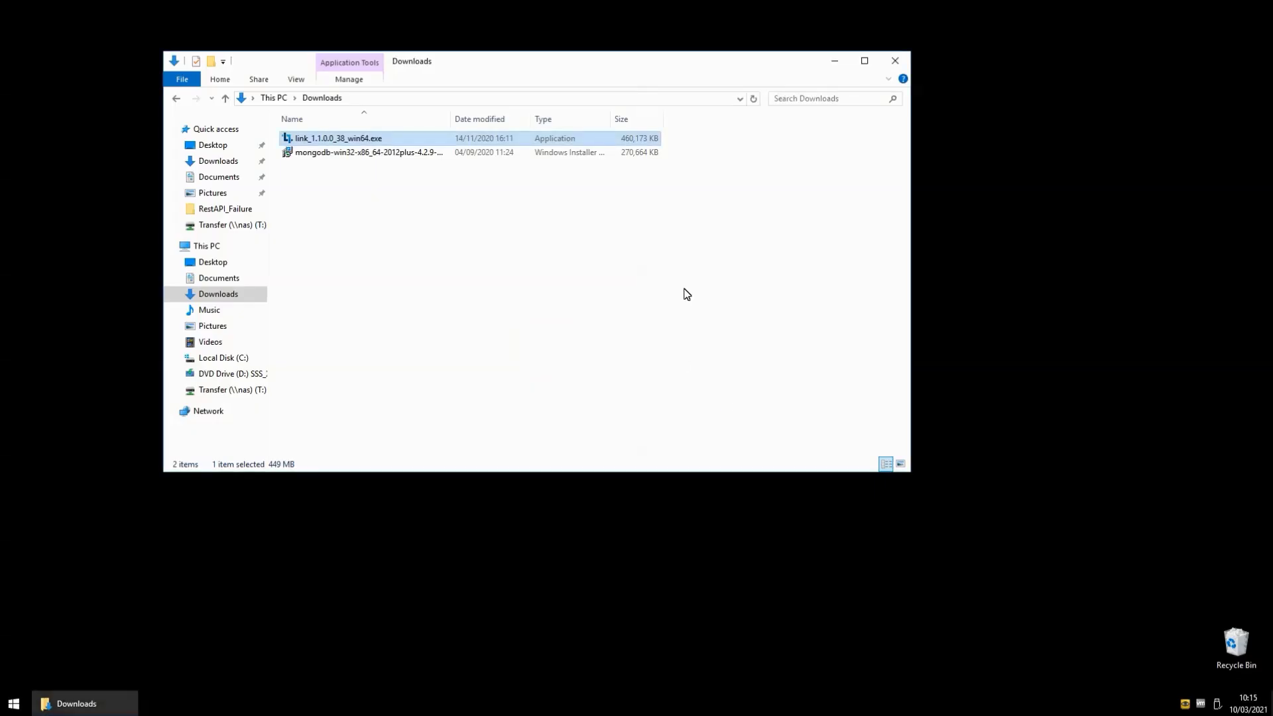
Navigate to C:\HCL\Link_1.1.0 and open its DesignServer folder
click(487, 98)
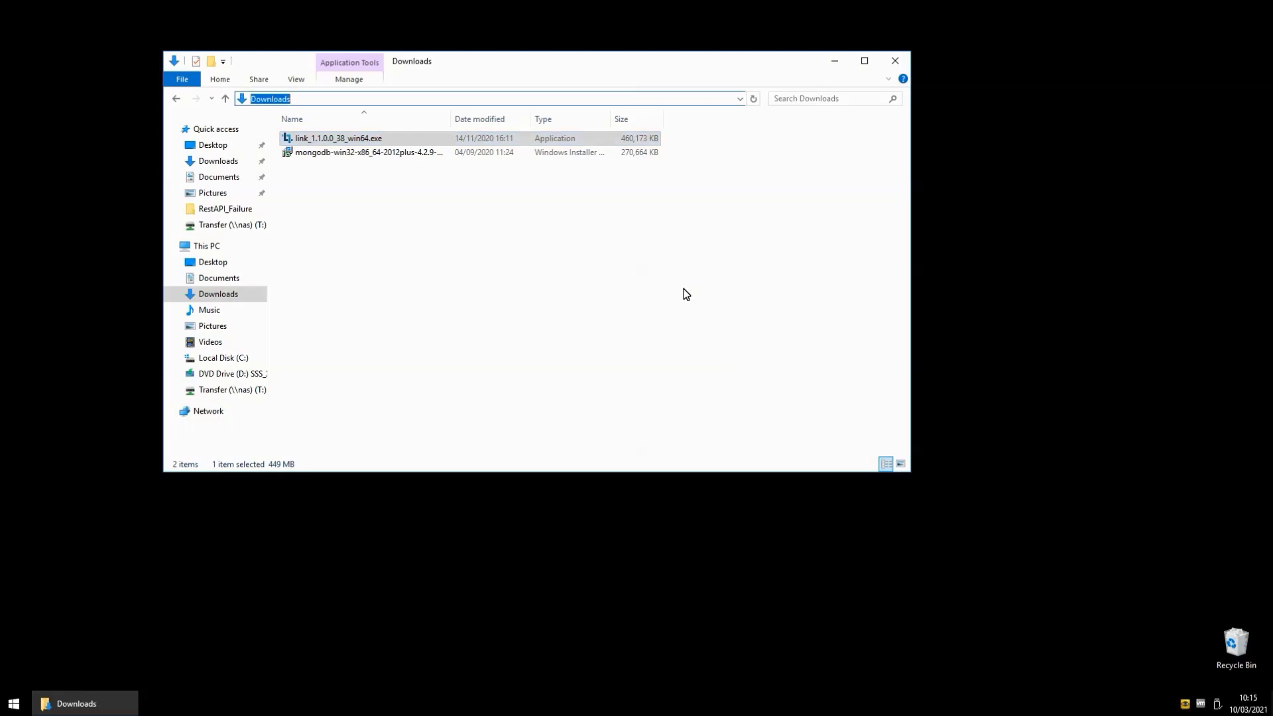
text(c:\hcl)
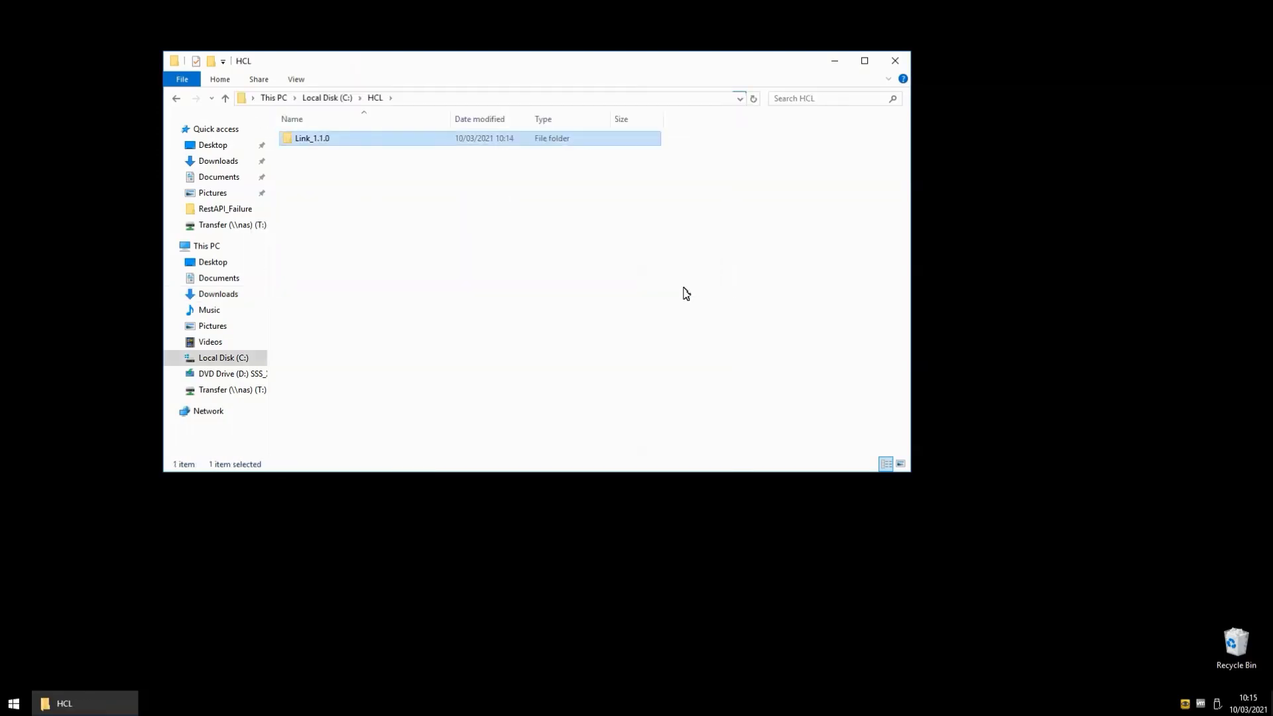
double_click(312, 138)
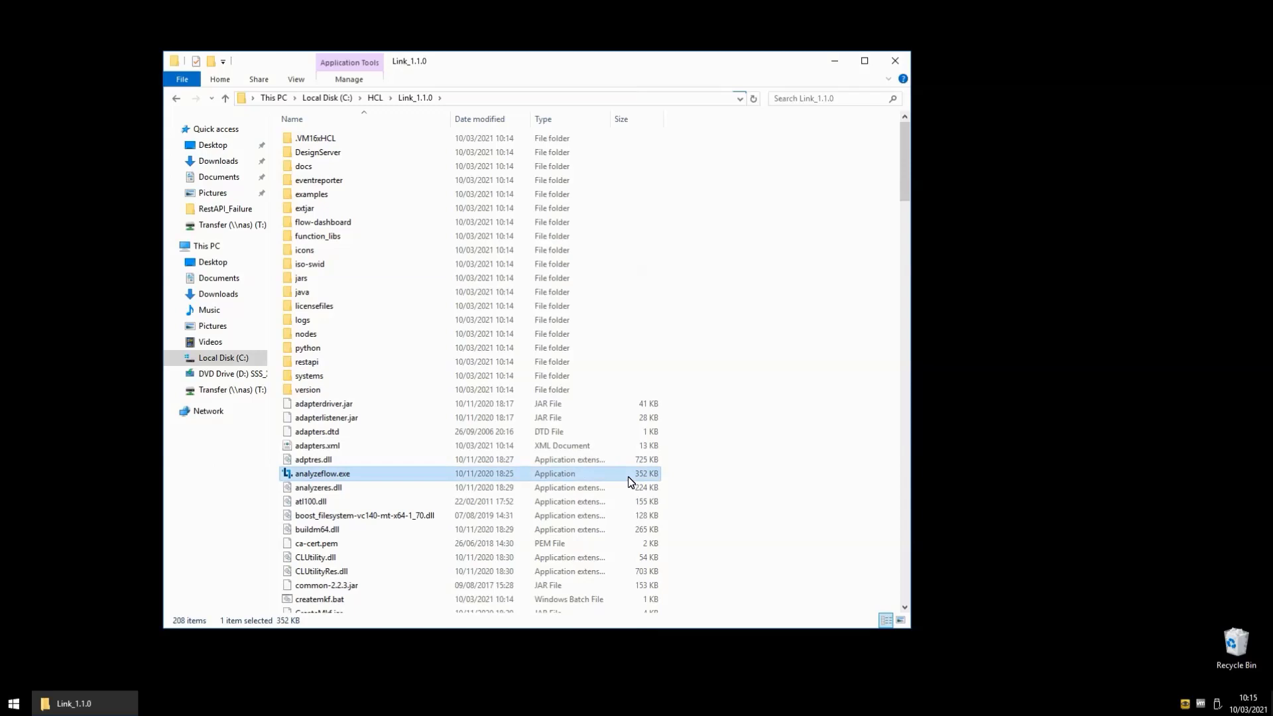
click(316, 543)
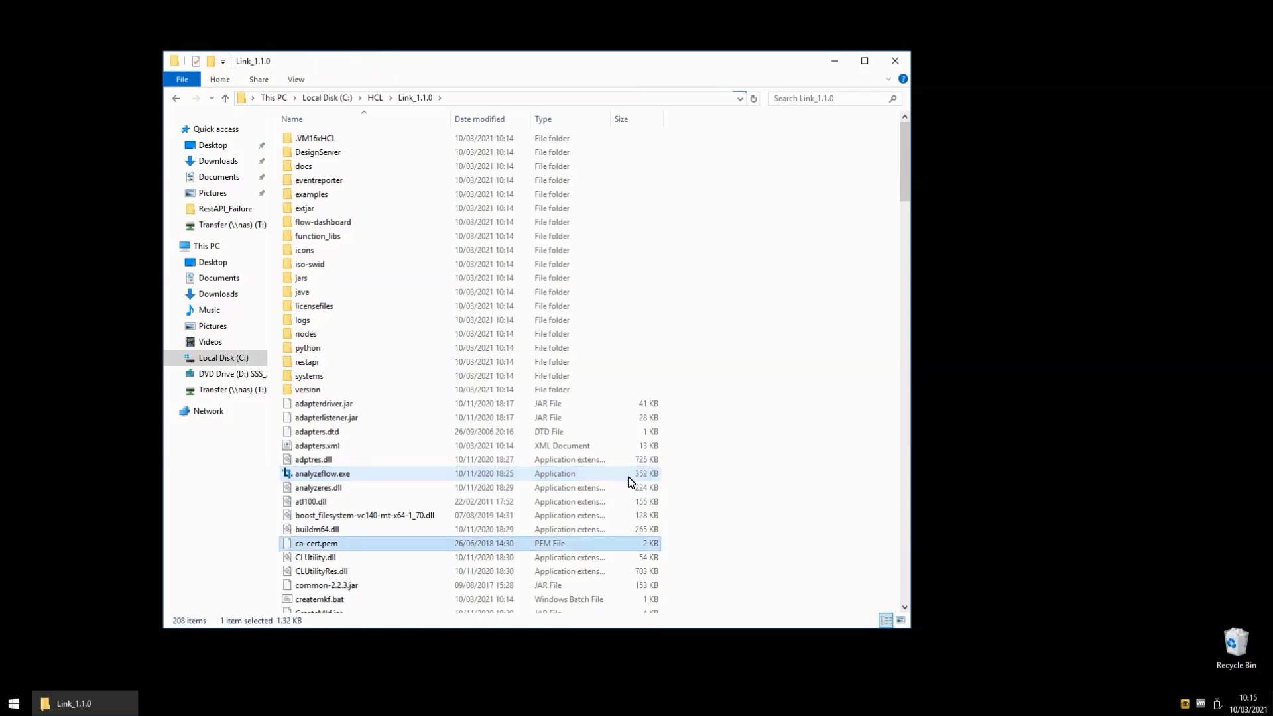
scroll(down, 3)
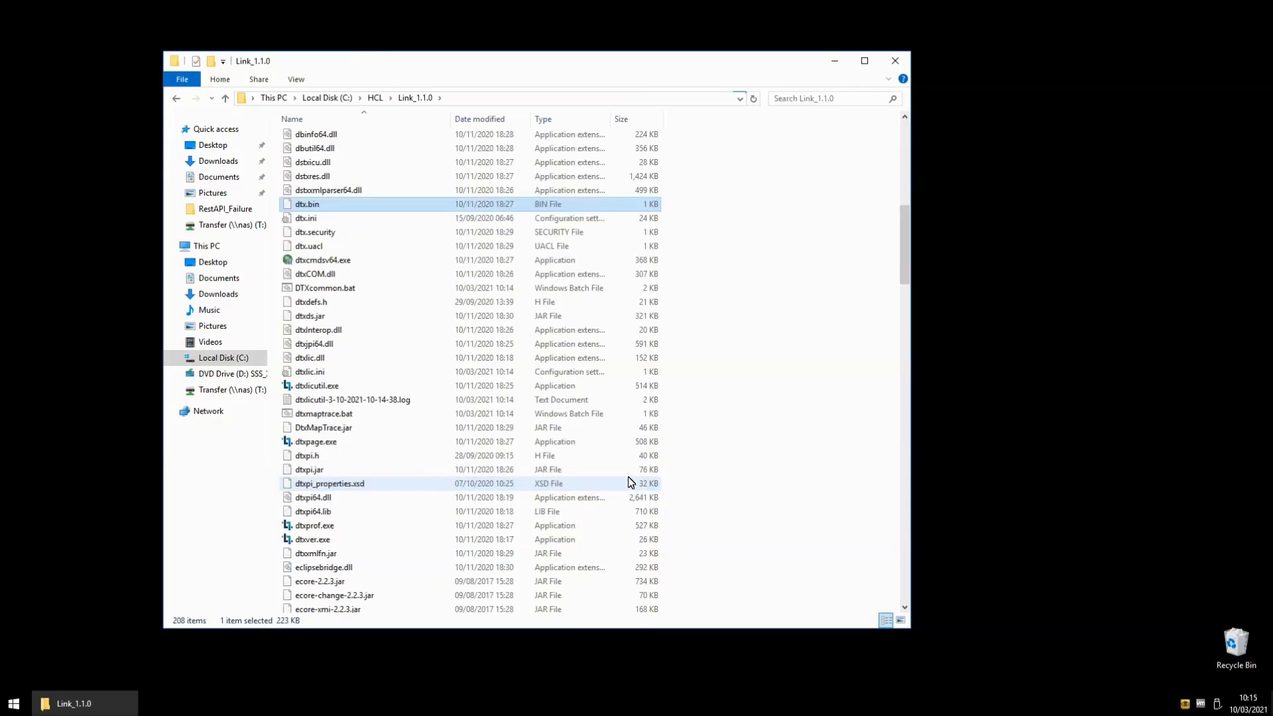
click(323, 413)
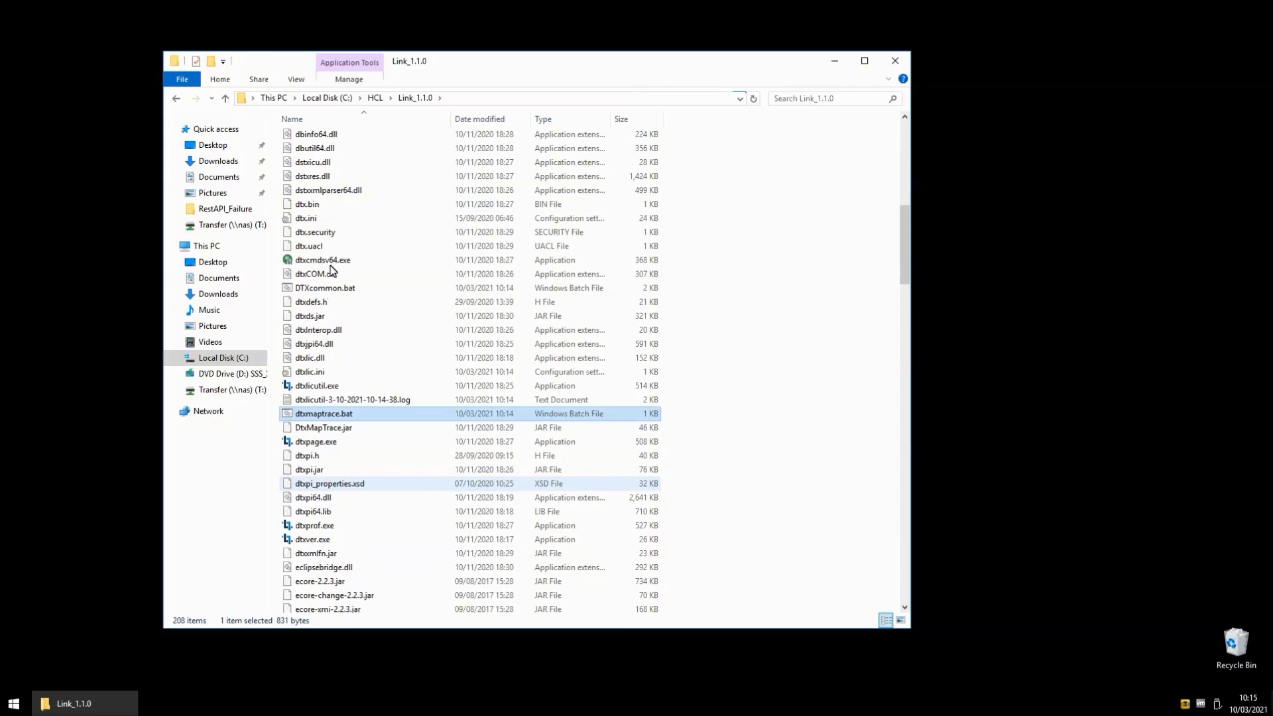
click(323, 260)
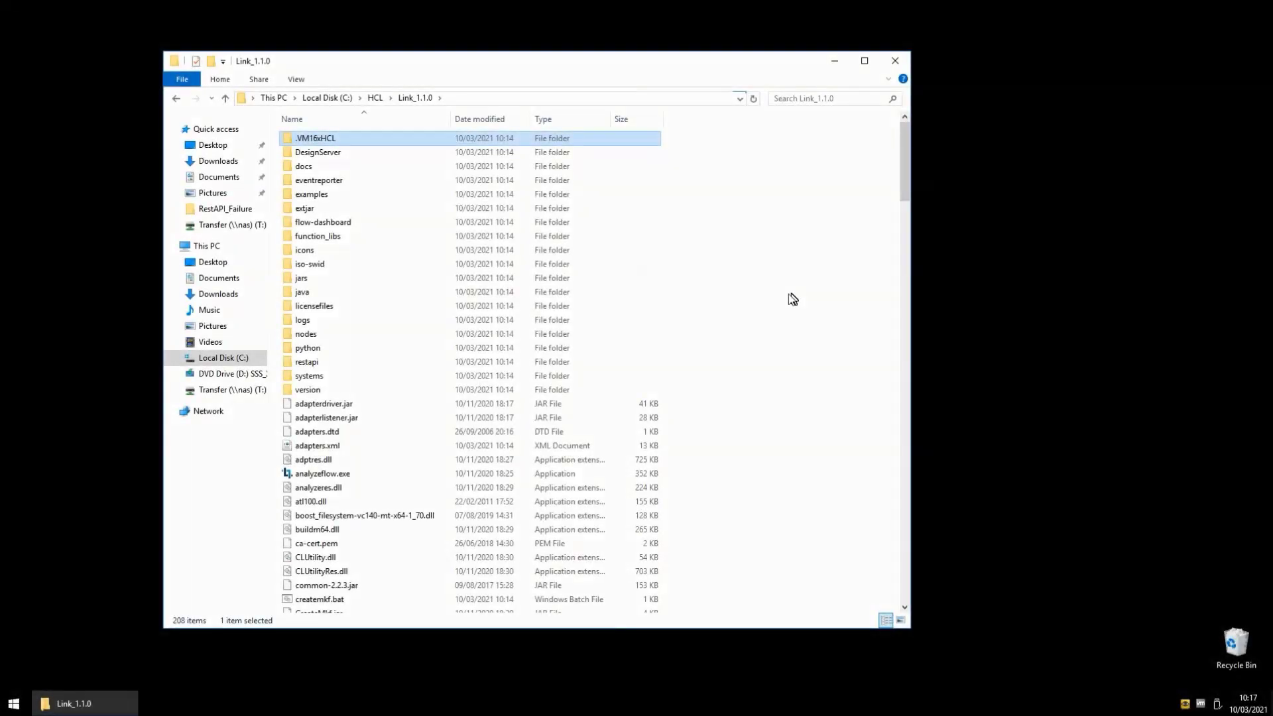
mouse_move(327, 154)
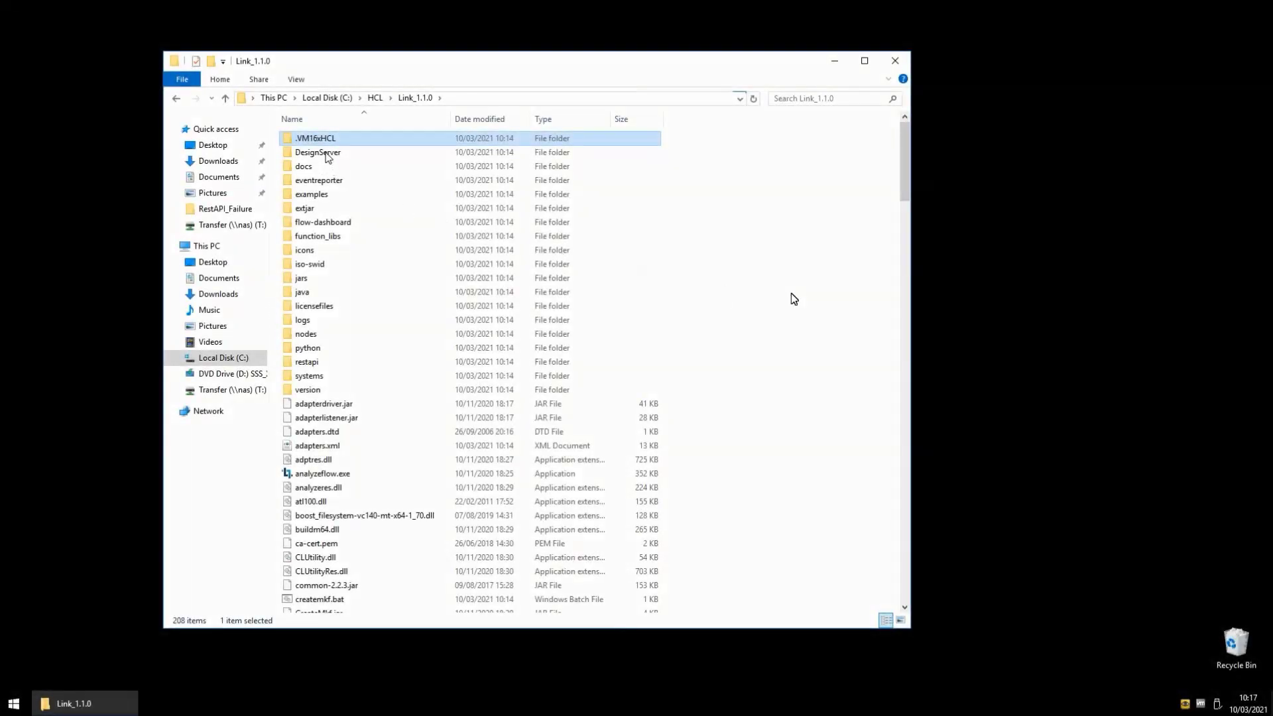
double_click(318, 152)
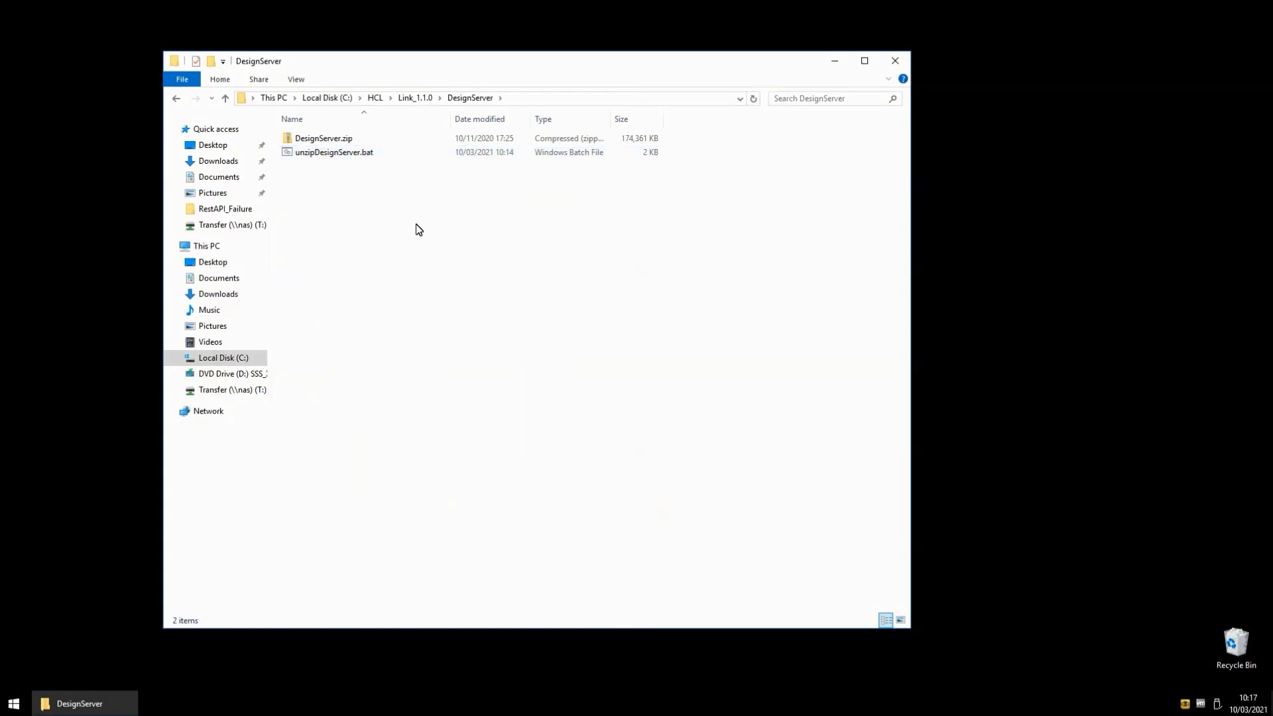
Open a Command Prompt in the DesignServer folder and run unzipDesignServer.bat
text(cmd)
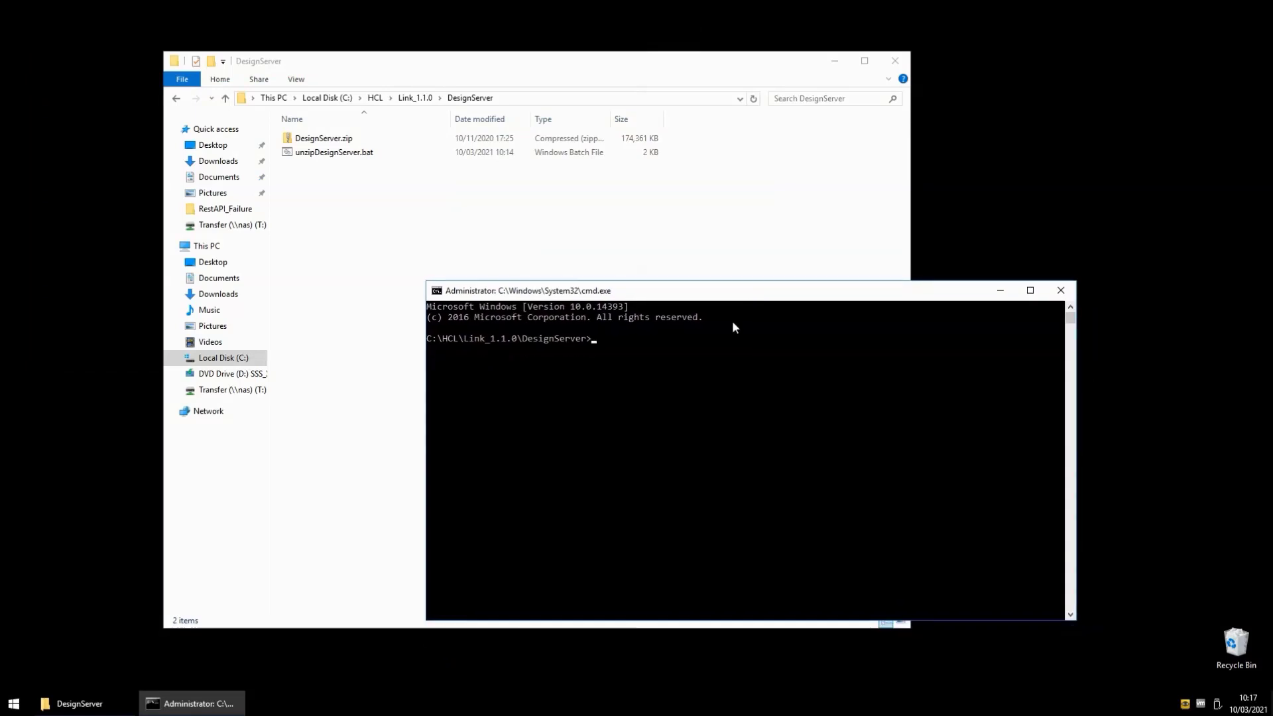
text(unzipDesignServer.bat)
text(install)
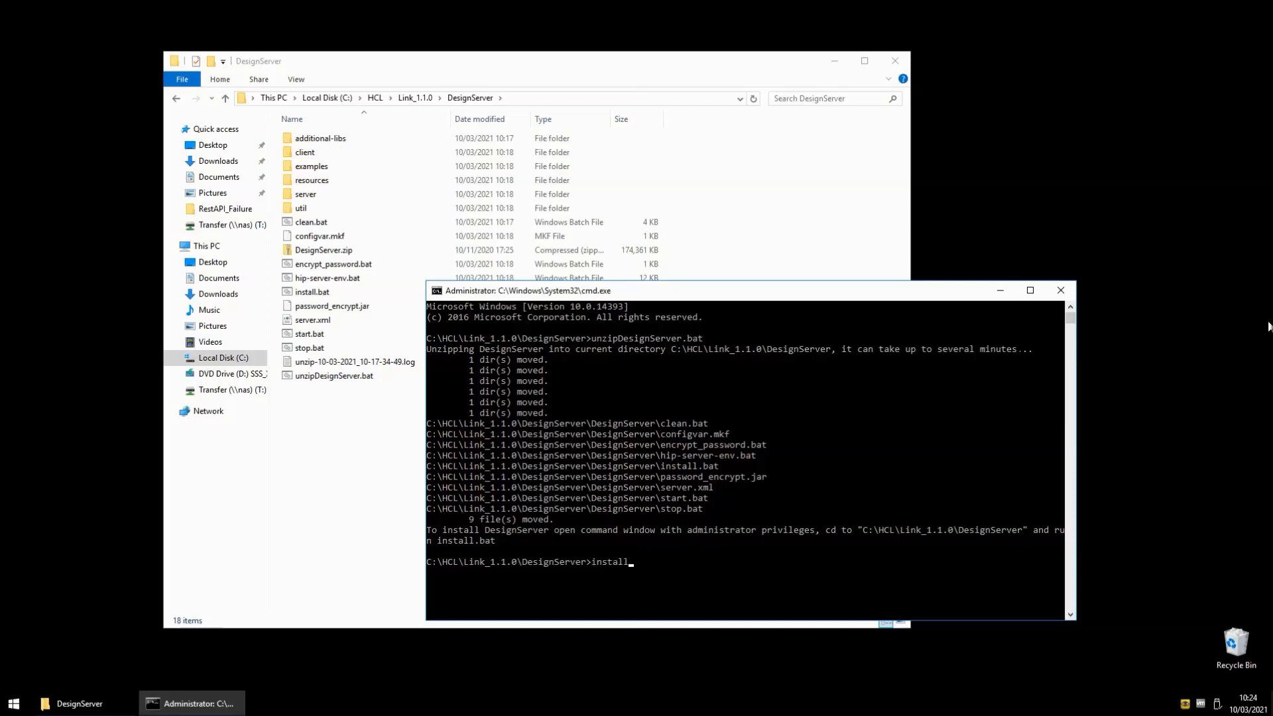
Run install to set up Redis, Link web services, the default account and sample project
key(enter)
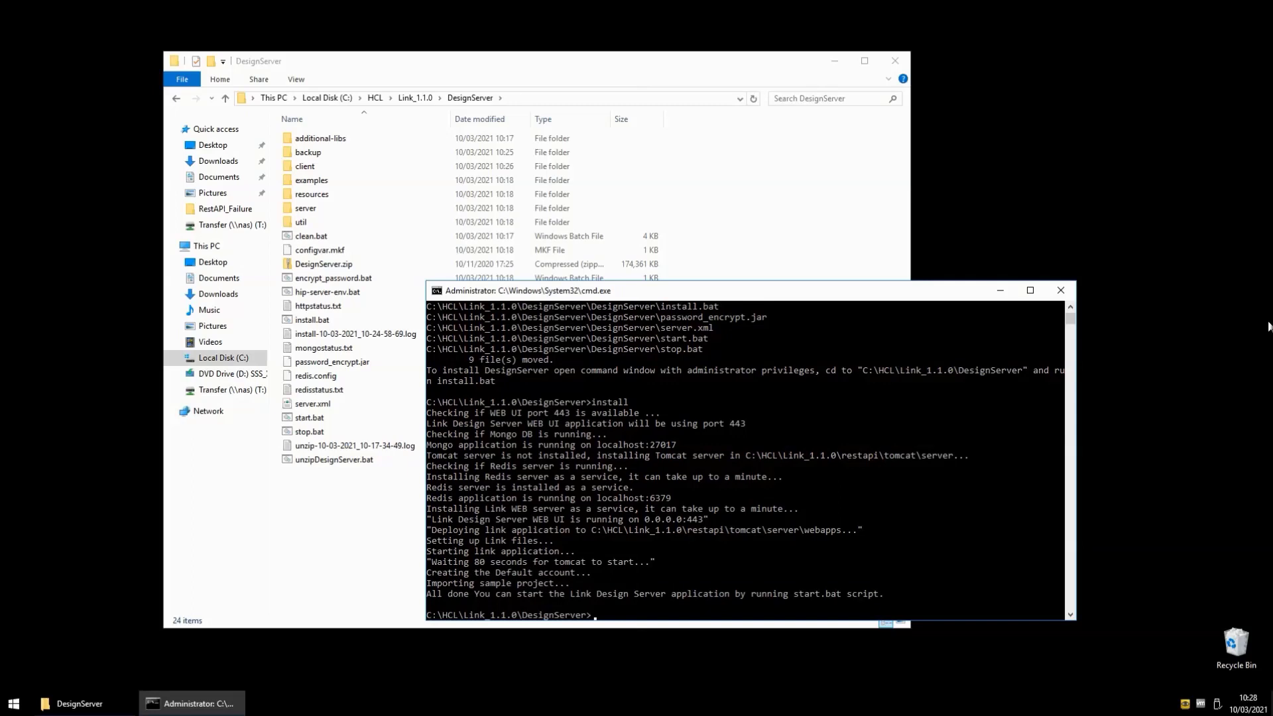
Run start.bat to launch Link with the web UI on port 443 and server on 8443
text(r)
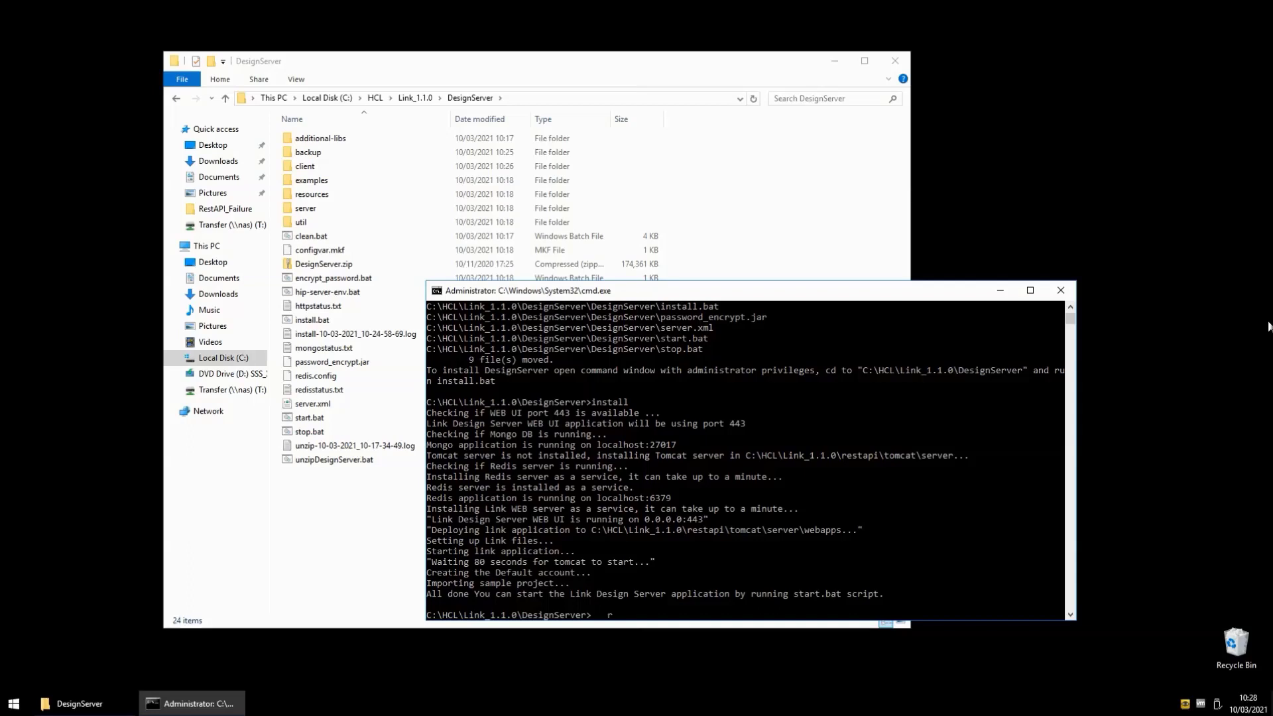
text(start.bat)
text(https)
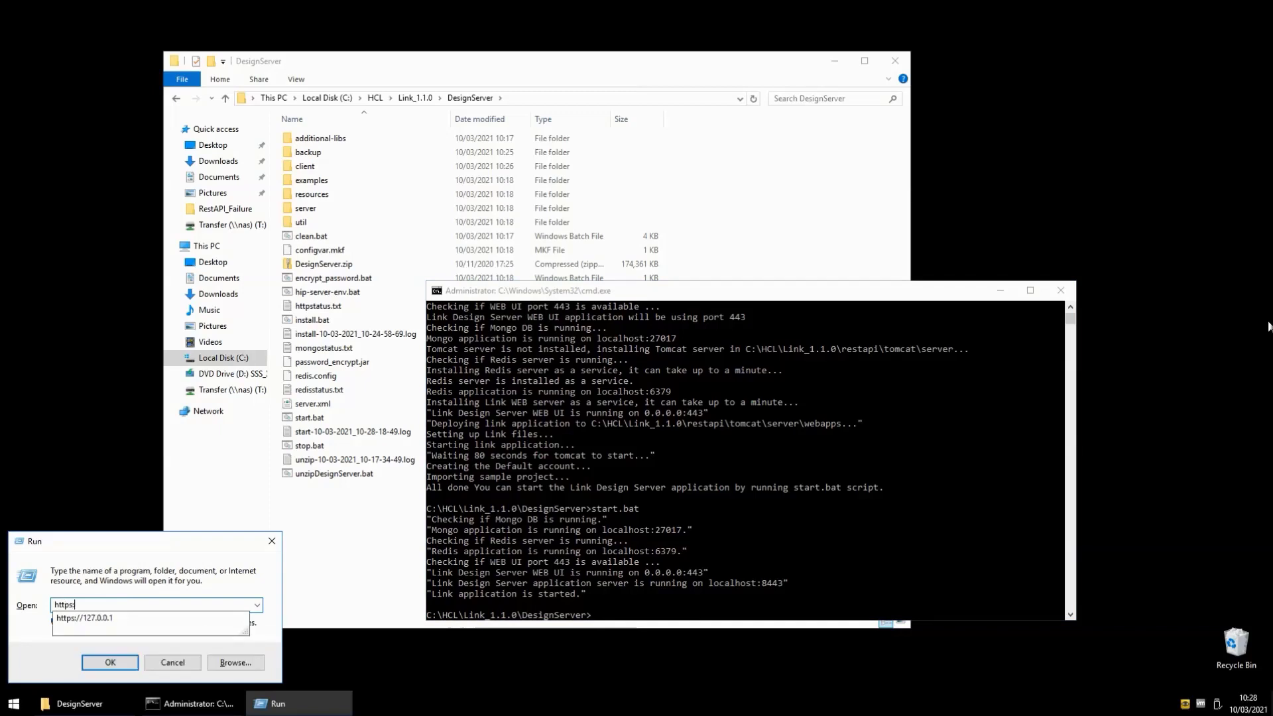
click(173, 662)
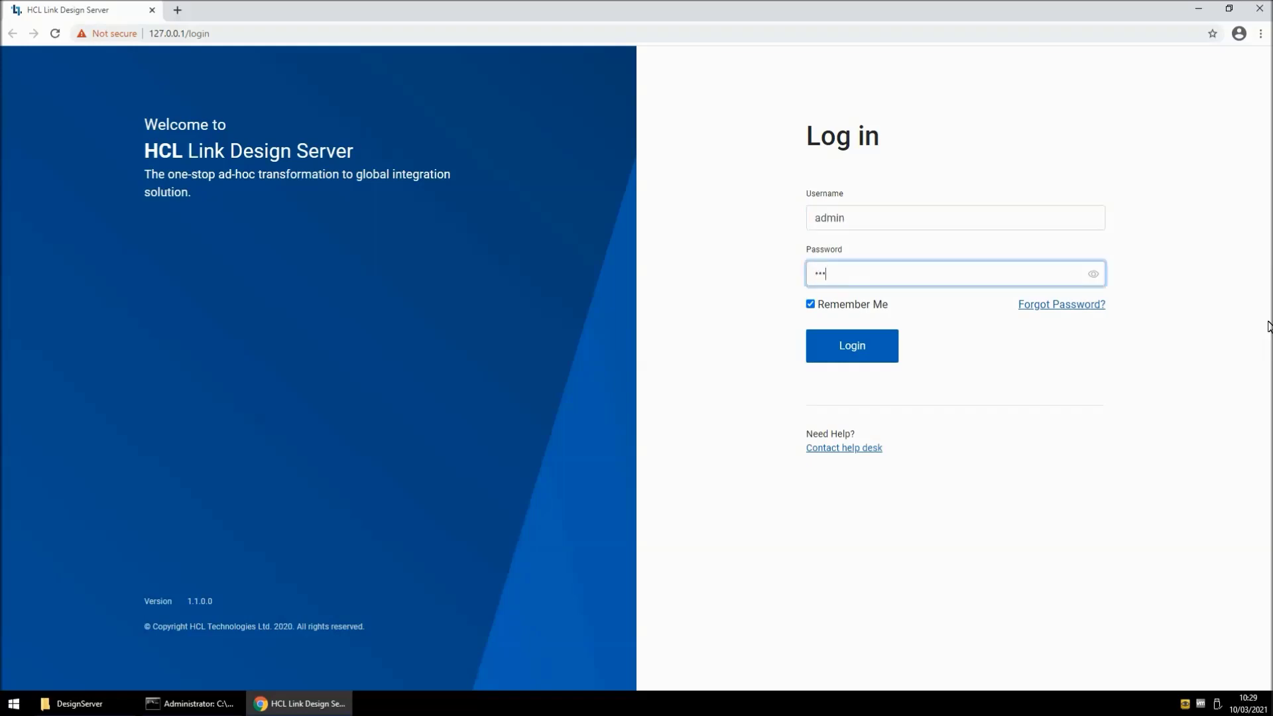
Log in as admin to reach the Welcome Administrator page listing Process Orders
click(851, 345)
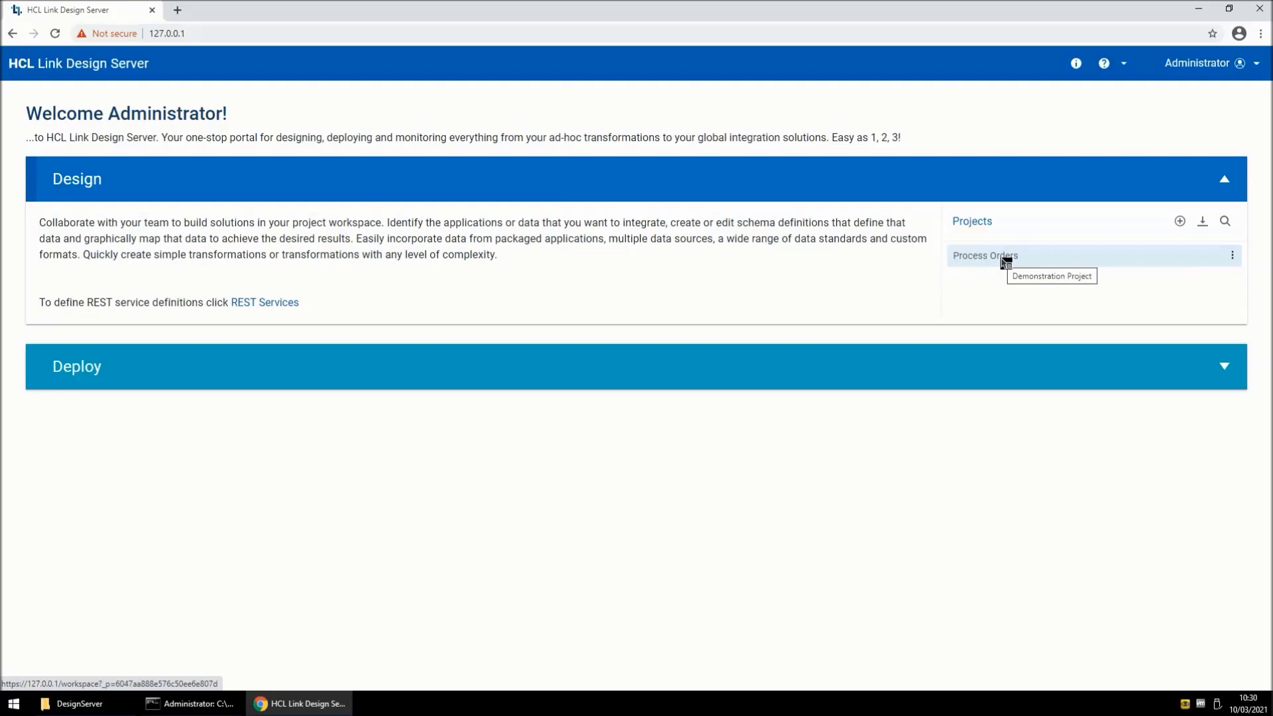
mouse_move(210, 330)
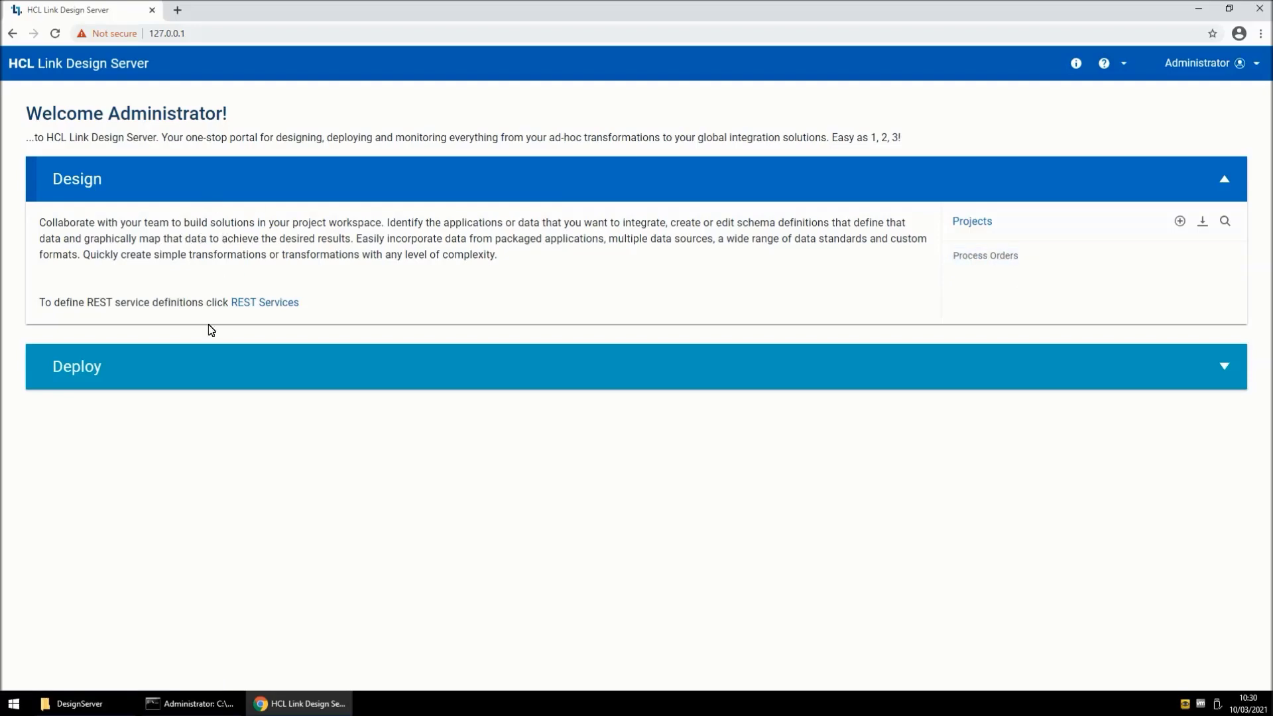
mouse_move(337, 235)
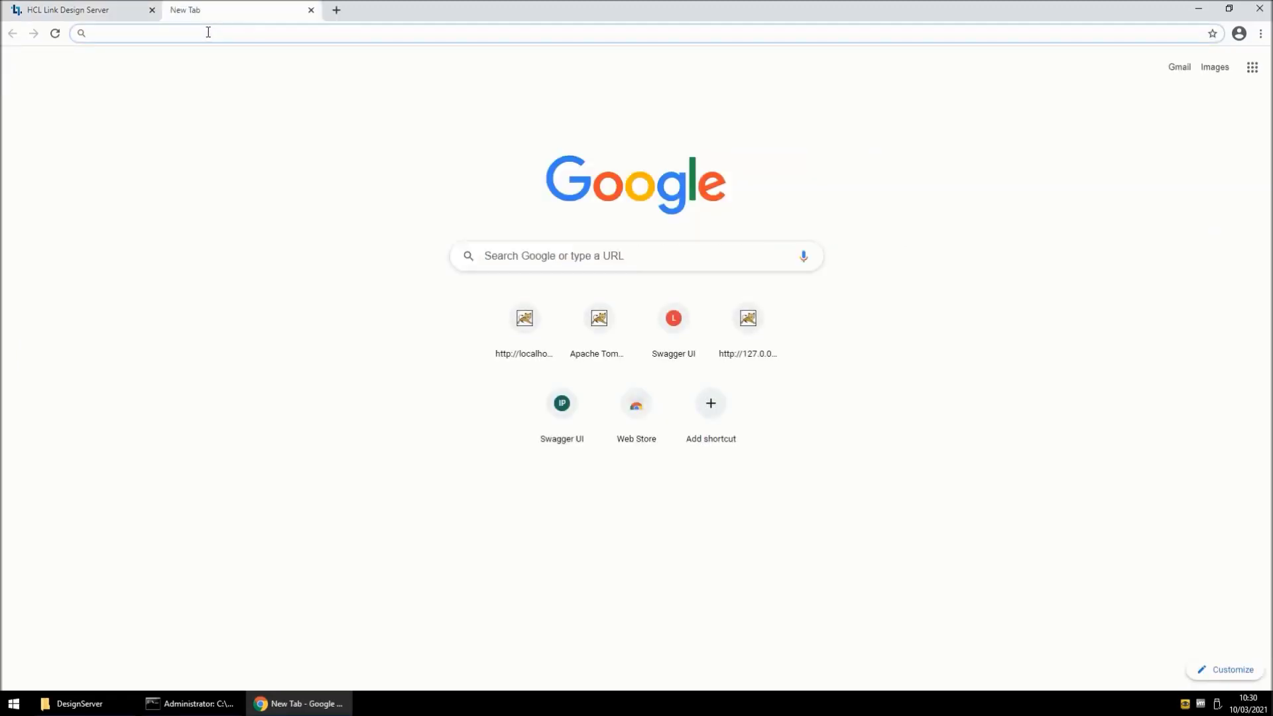
text(http://localhost:8080/tx-rest)
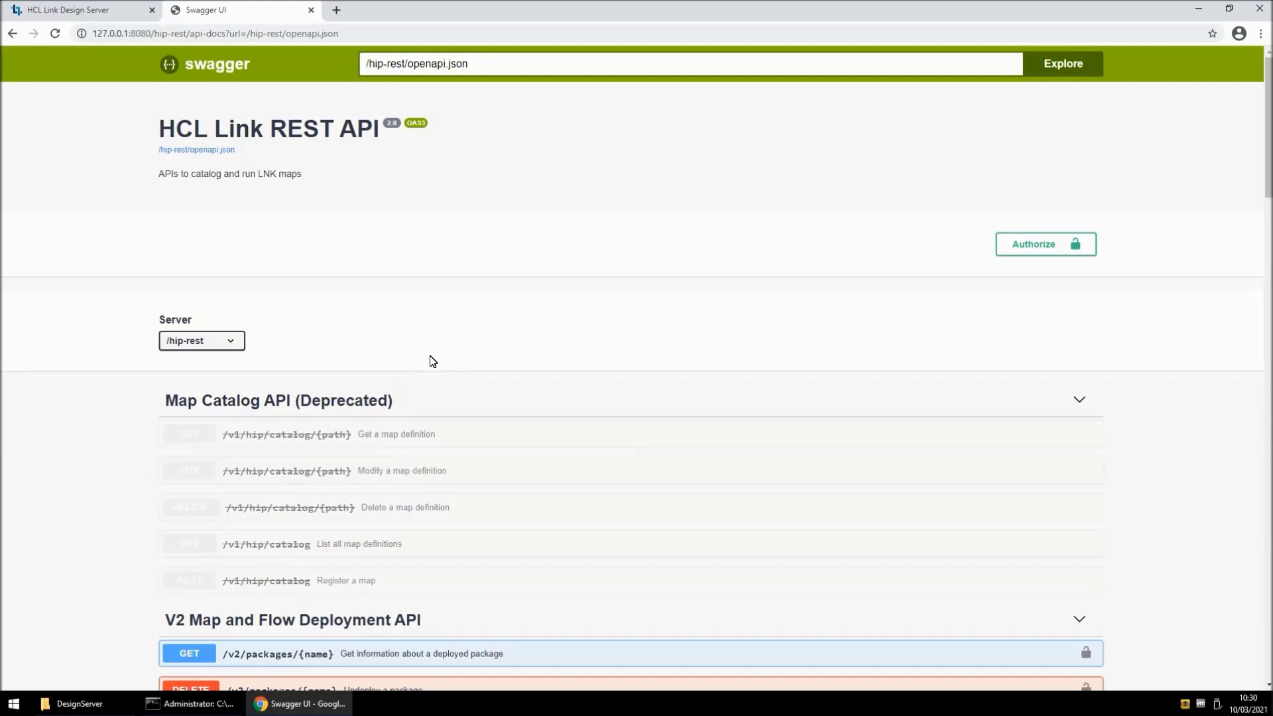
scroll(down, 3)
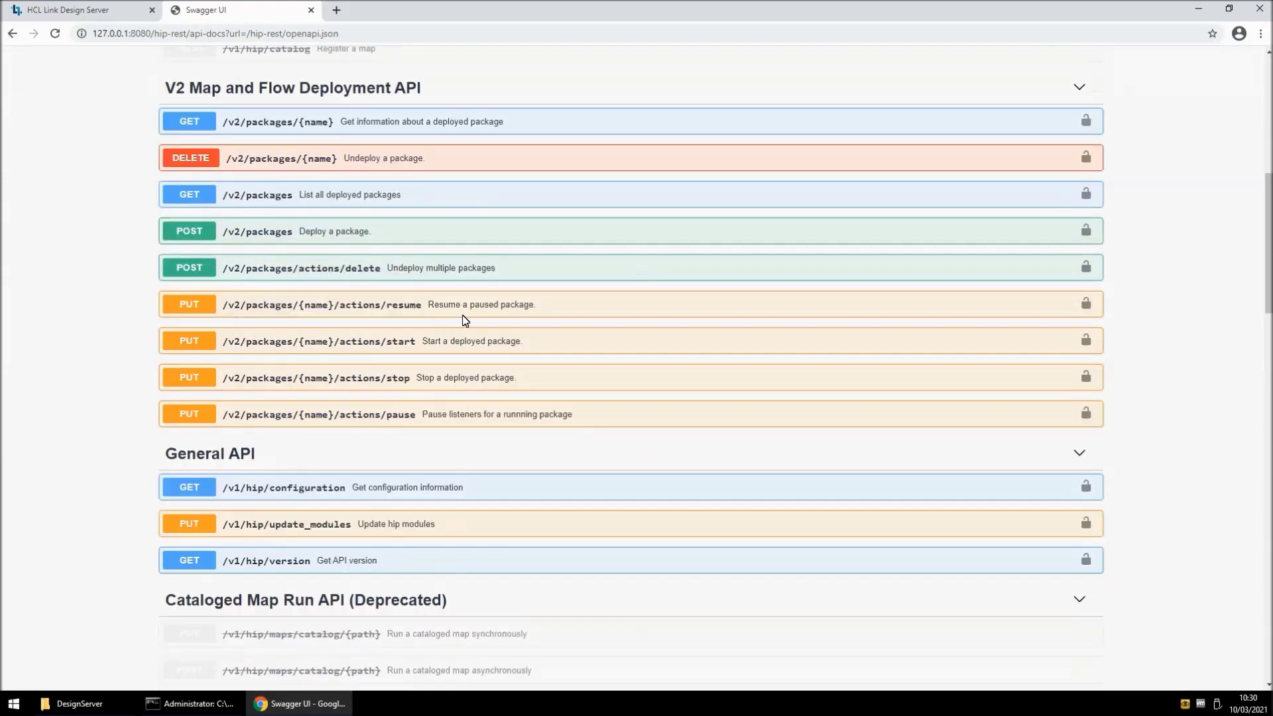
scroll(down, 3)
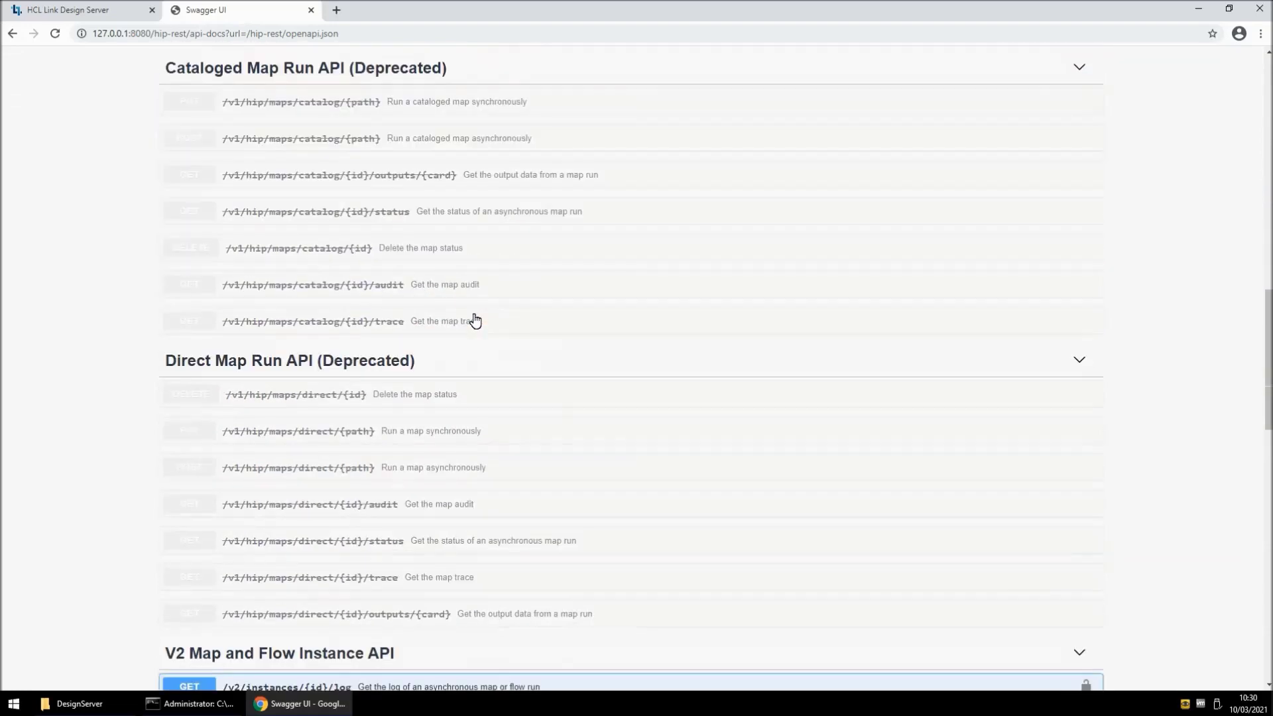